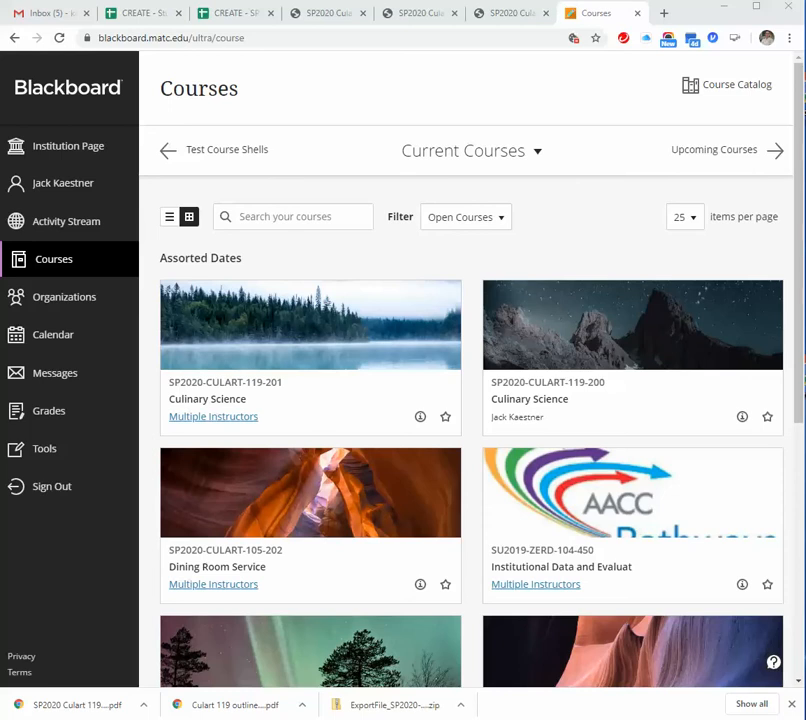
mouse_move(530, 396)
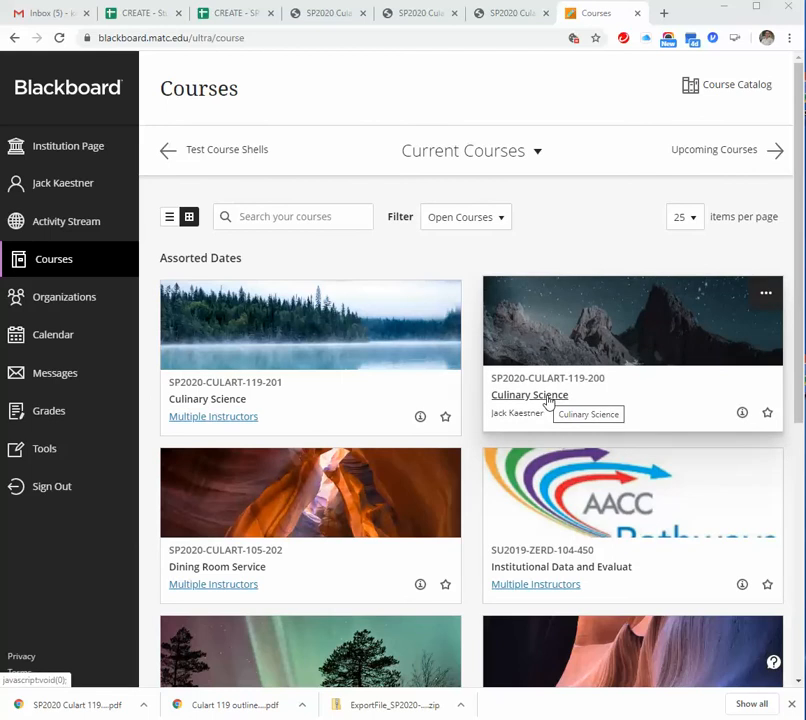
Step: Open the SP2020-CULART-119-200 Culinary Science course from the Courses page
left_click(528, 396)
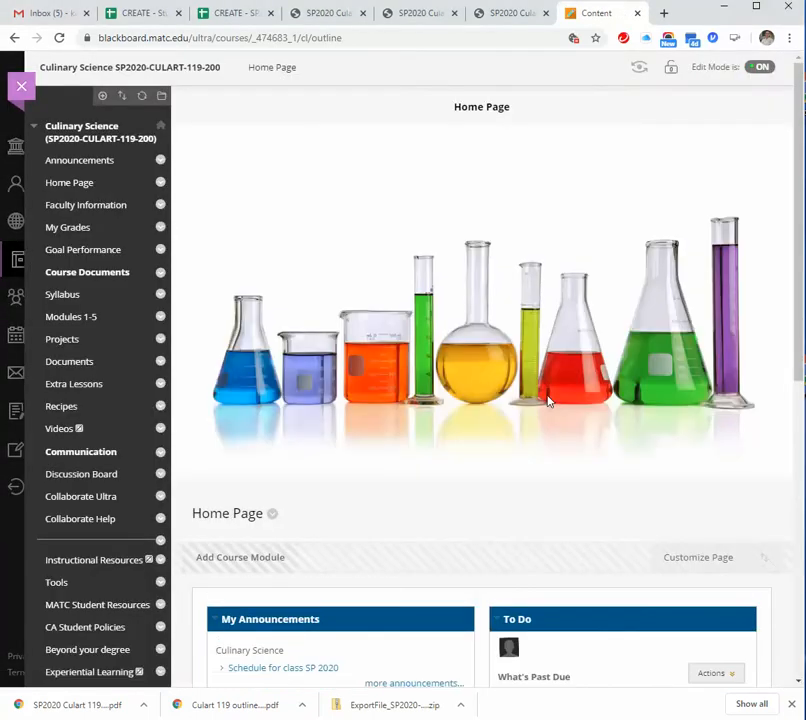
mouse_move(518, 344)
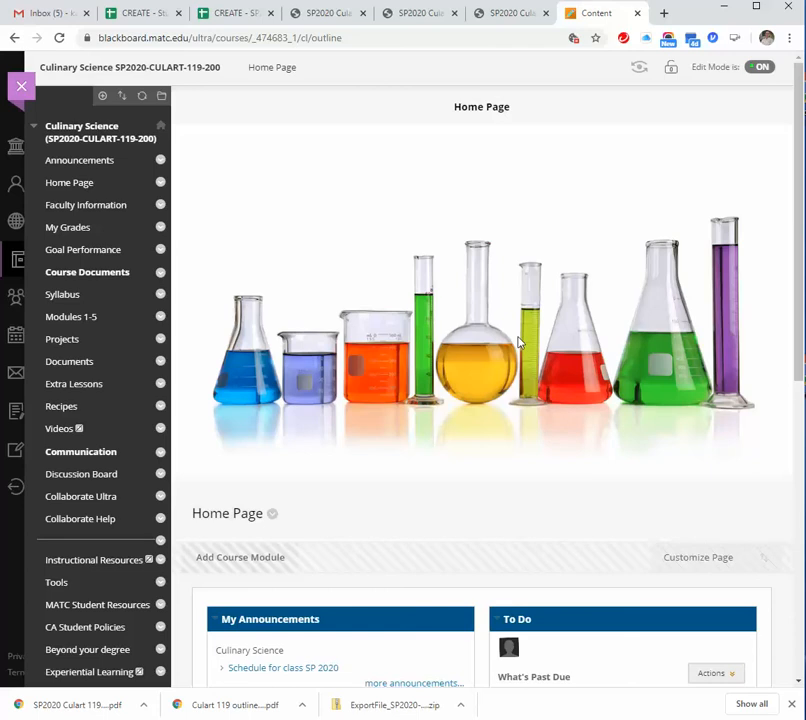
mouse_move(156, 216)
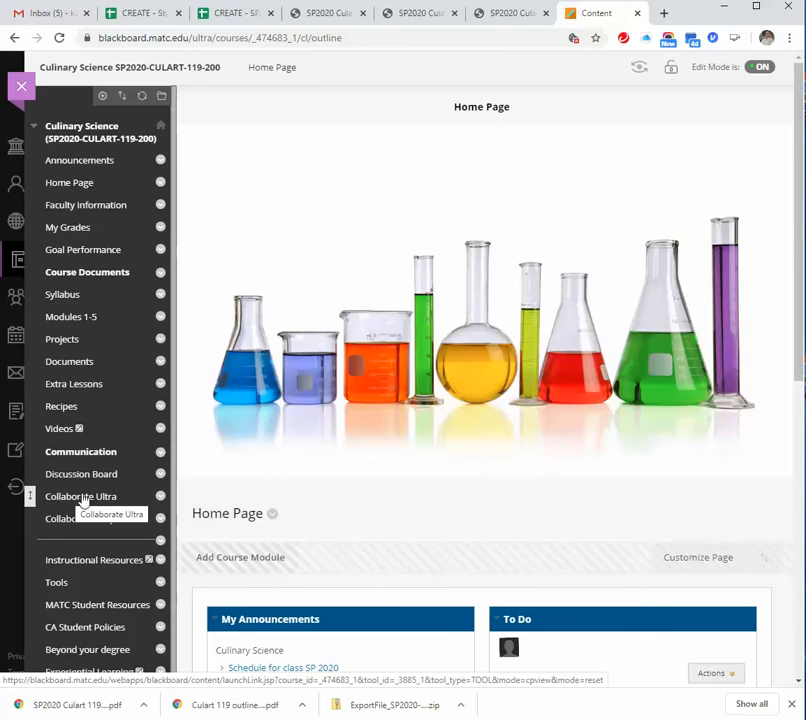
mouse_move(132, 500)
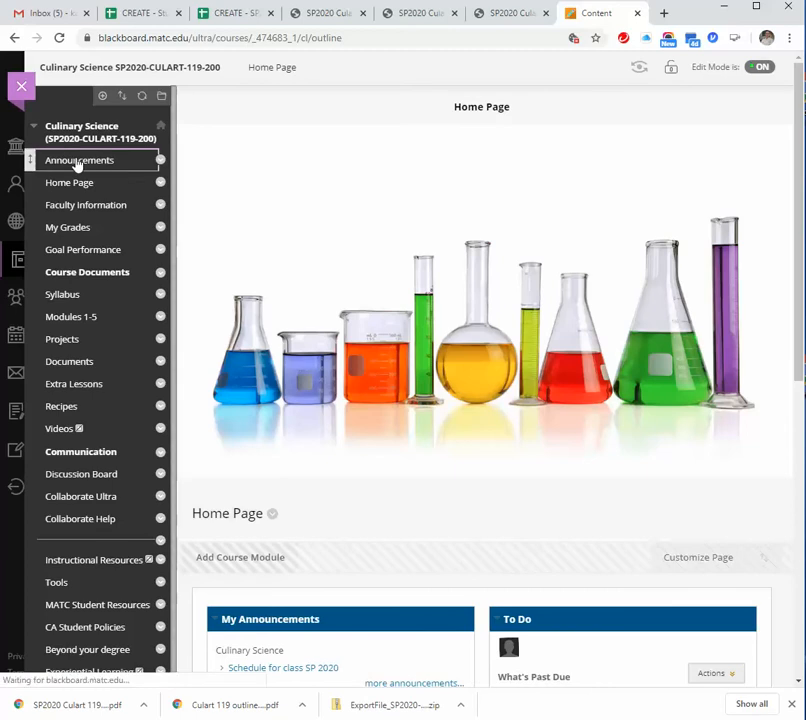
Step: Open the course Announcements listing the Schedule for class SP 2020
left_click(80, 160)
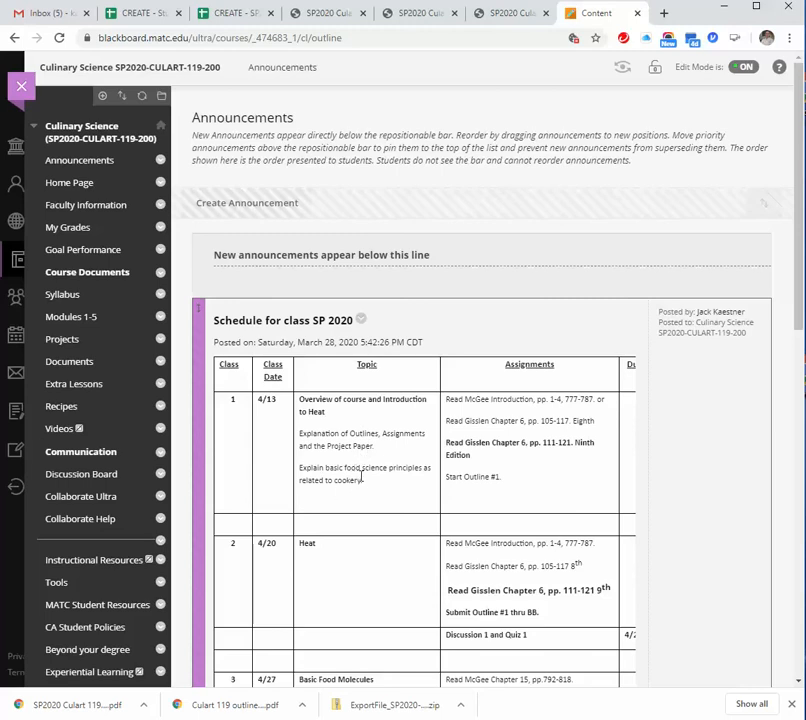
mouse_move(412, 480)
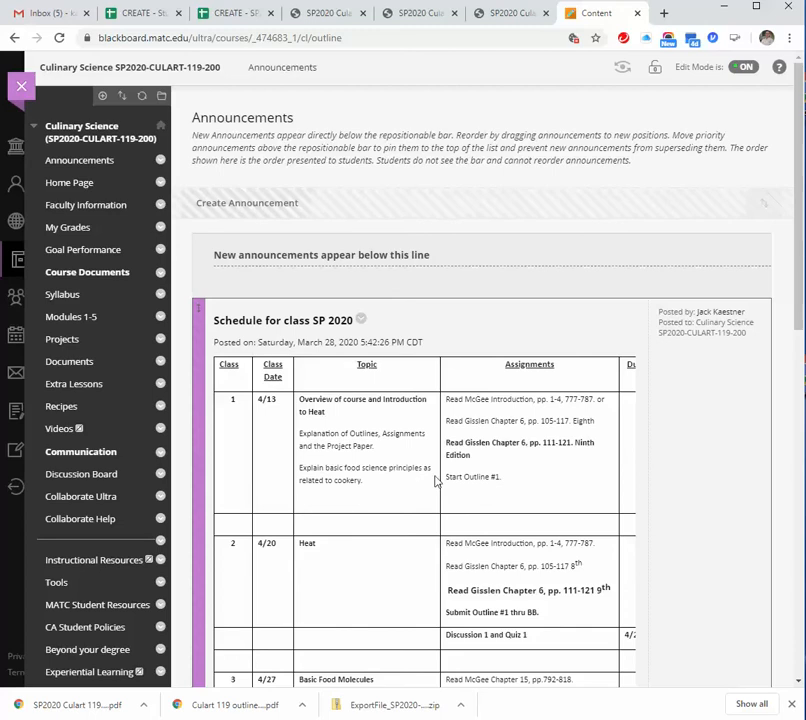
mouse_move(462, 402)
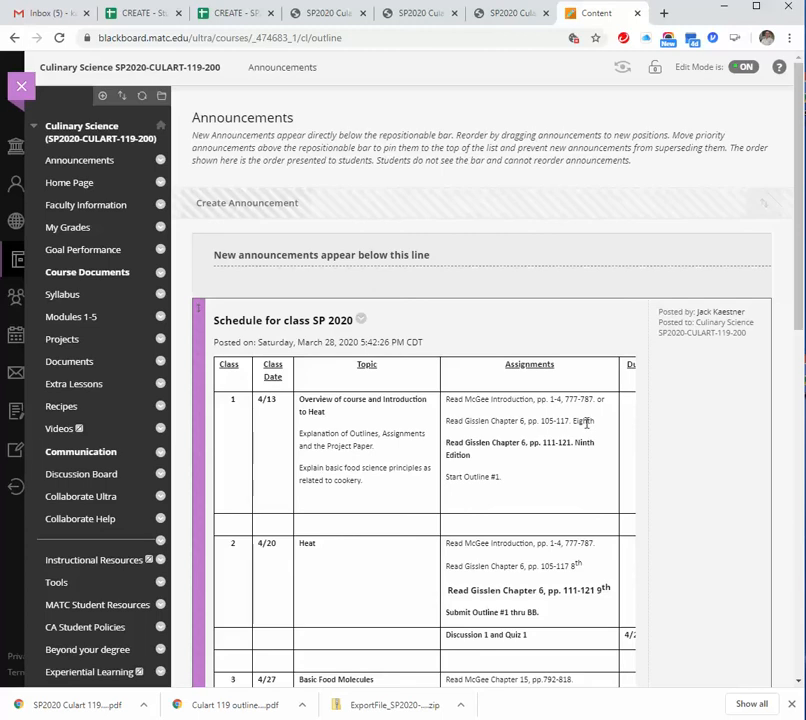
mouse_move(488, 424)
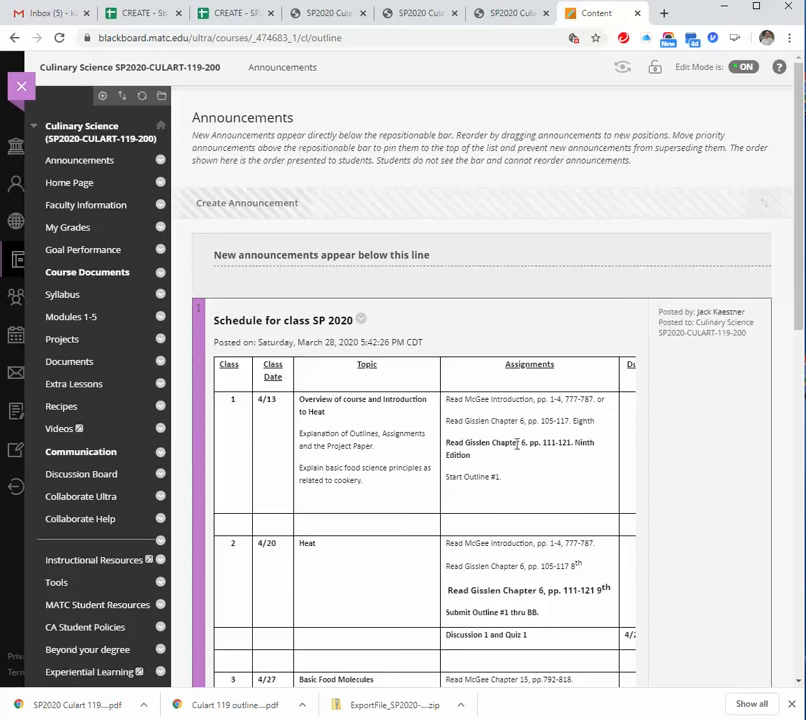
mouse_move(530, 456)
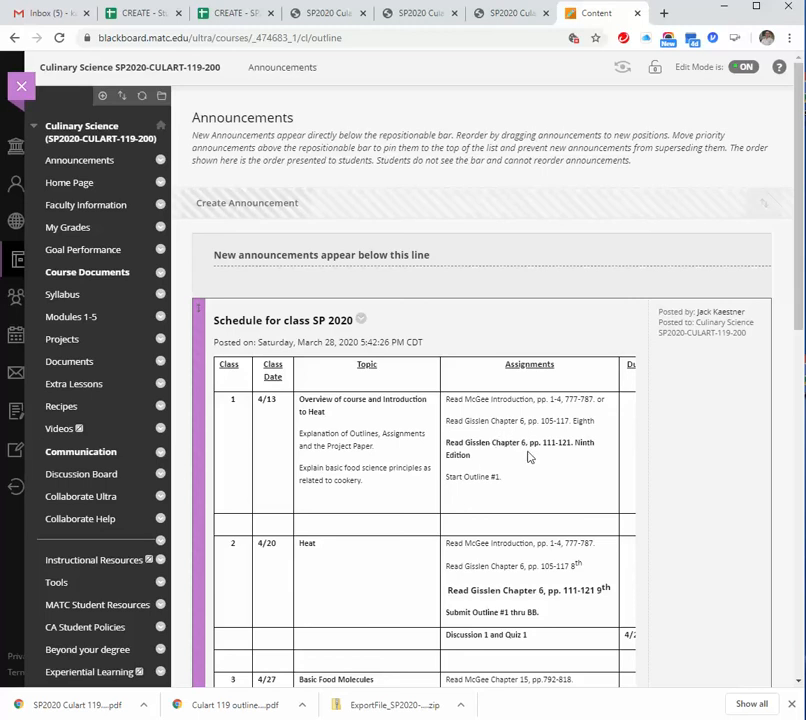
mouse_move(528, 456)
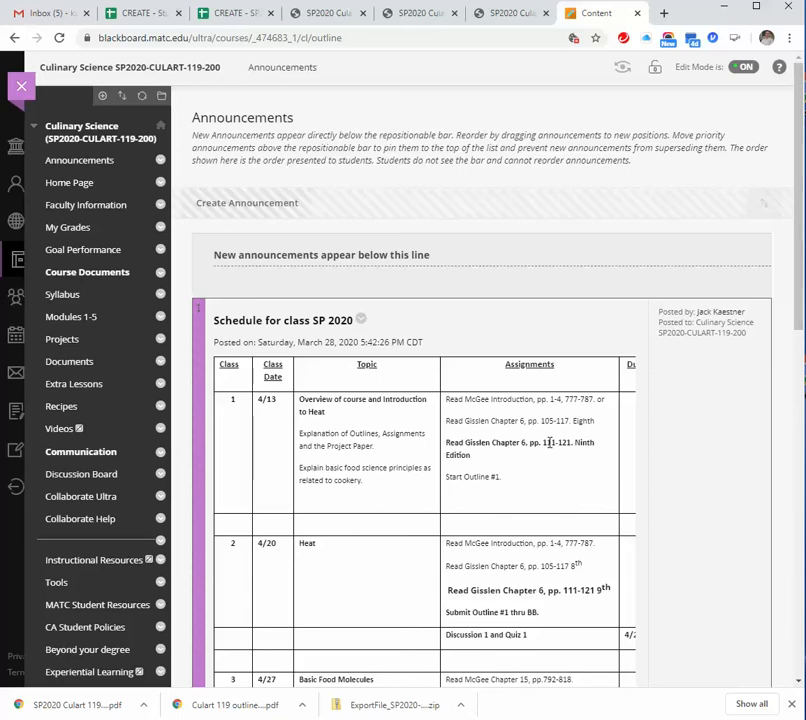
scroll("down", 3)
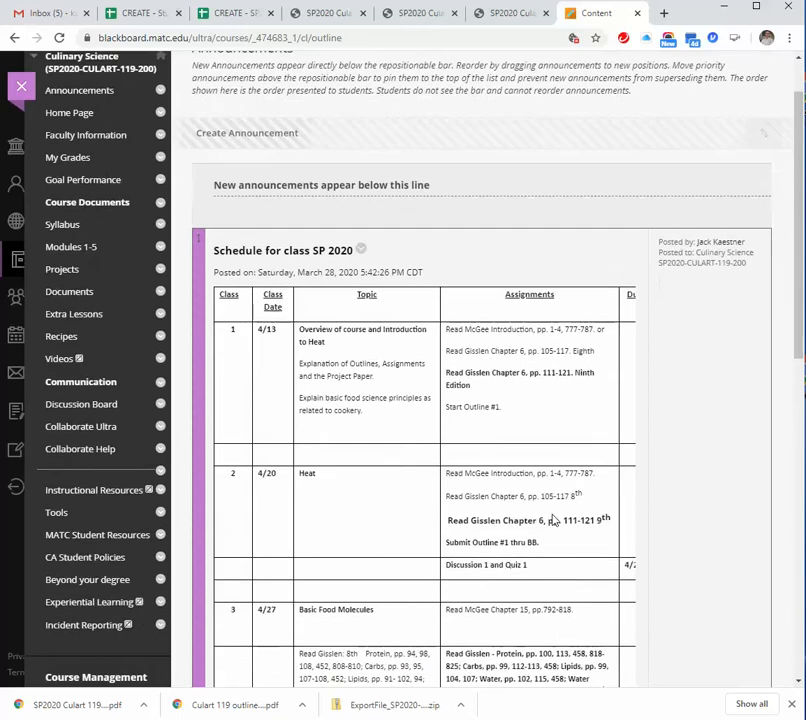
scroll("down", 3)
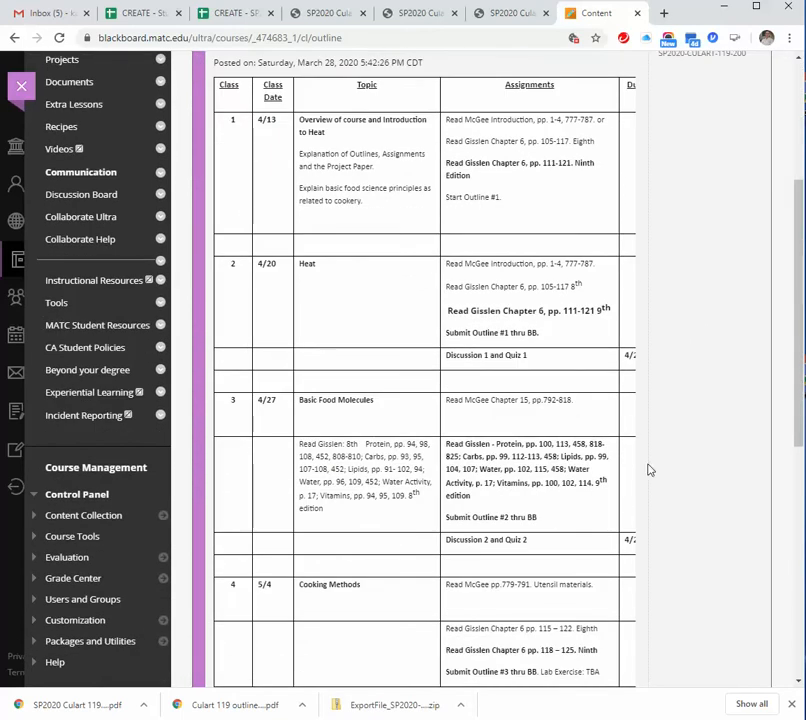
mouse_move(632, 334)
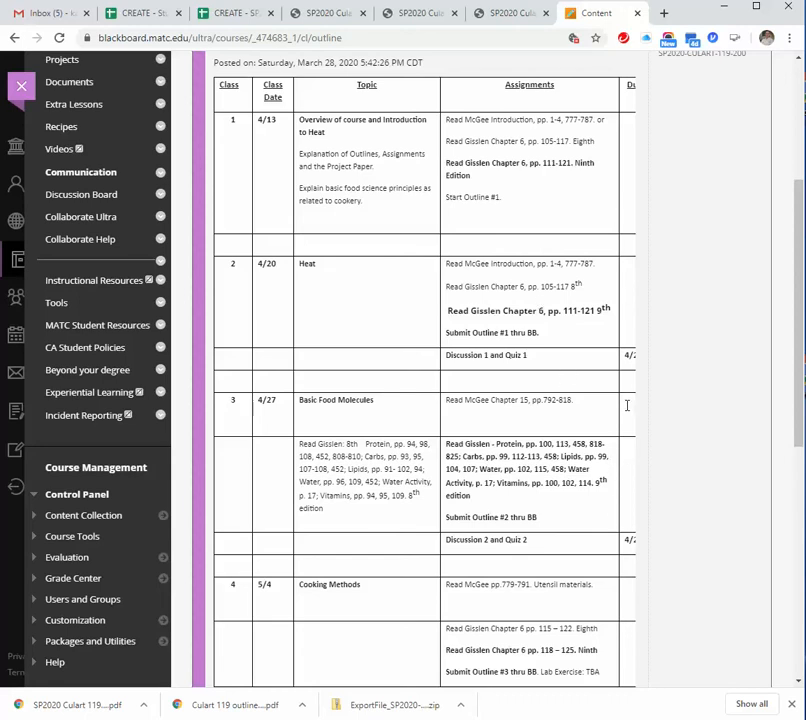
mouse_move(600, 304)
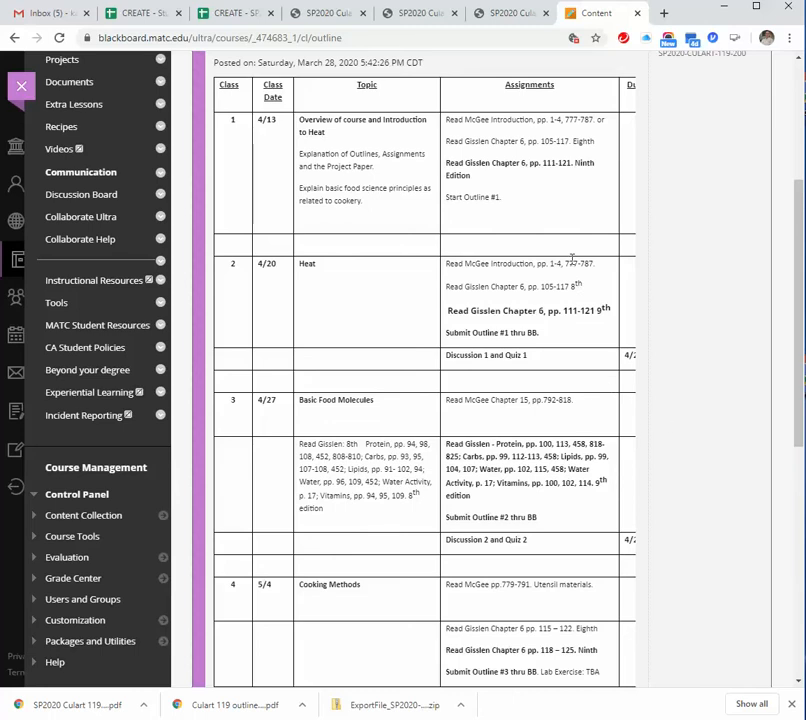
scroll("up", 3)
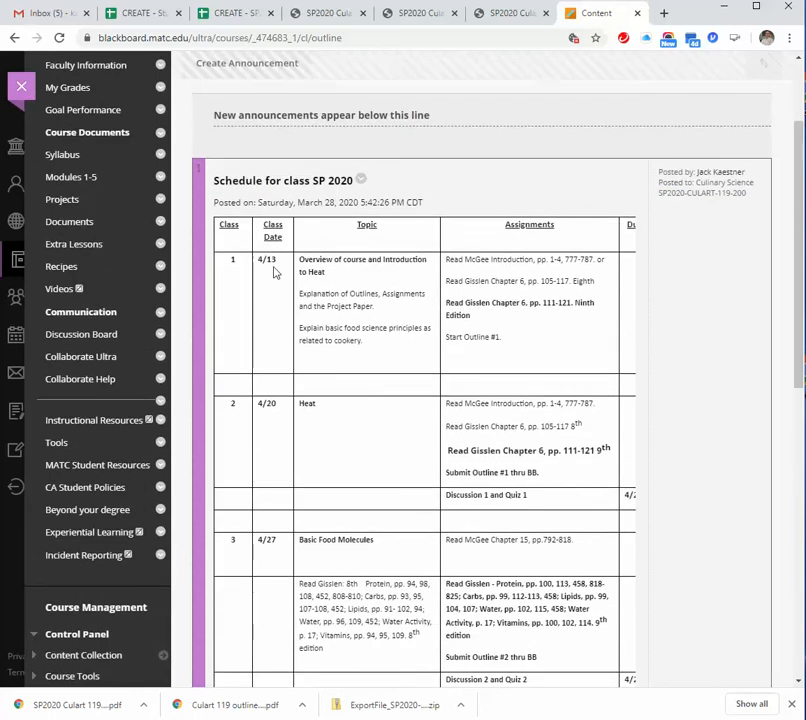
mouse_move(308, 420)
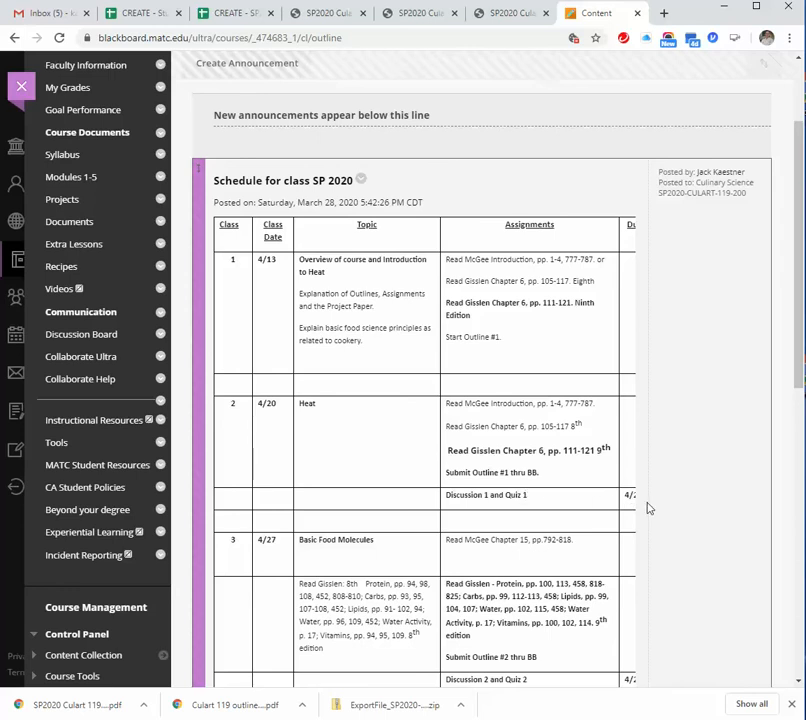
scroll("down", 3)
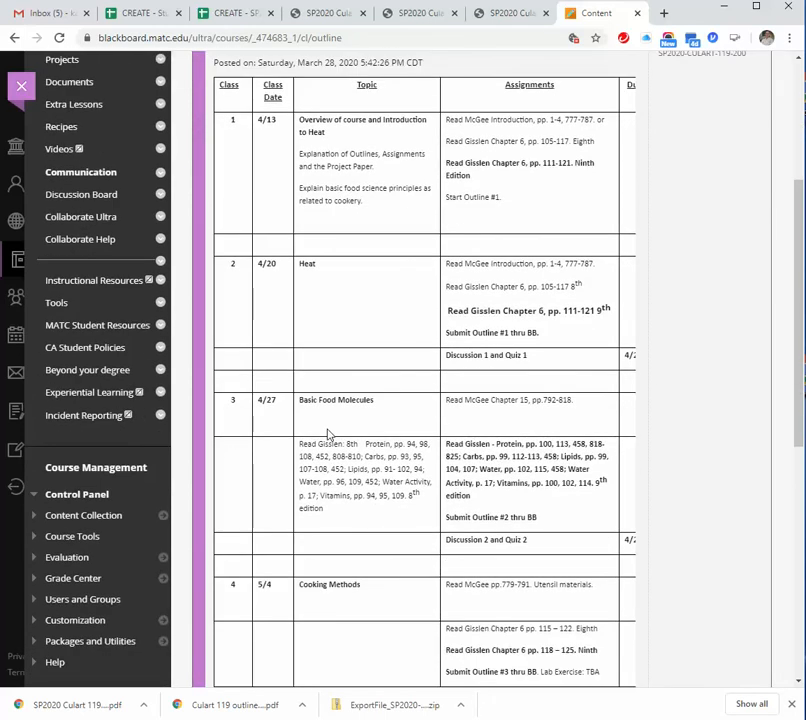
scroll("down", 3)
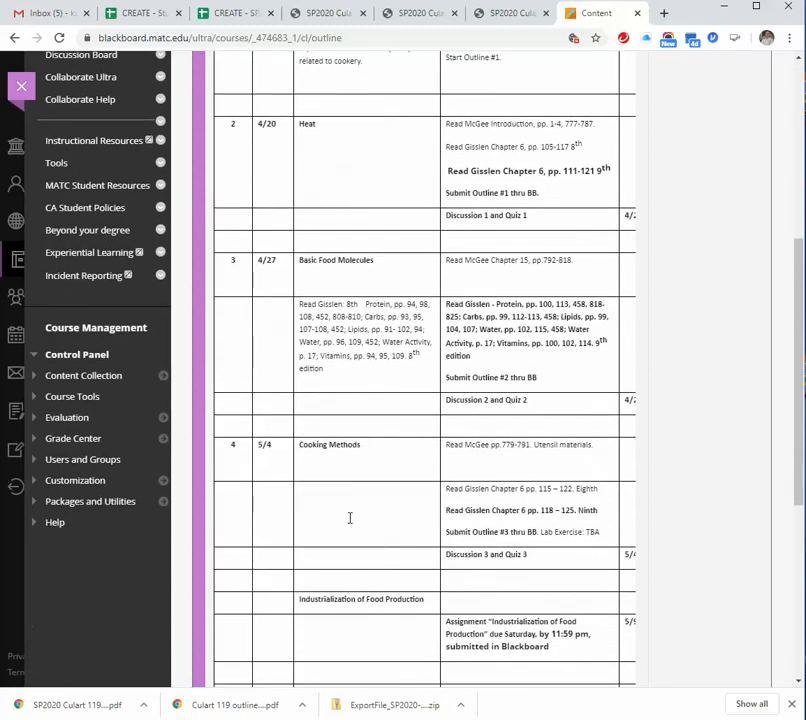
scroll("down", 3)
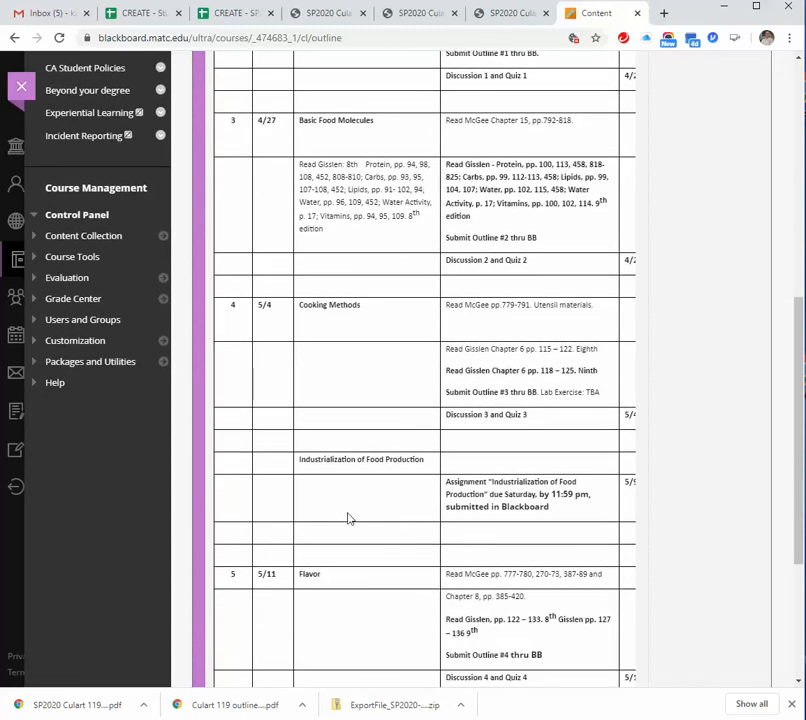
scroll("down", 3)
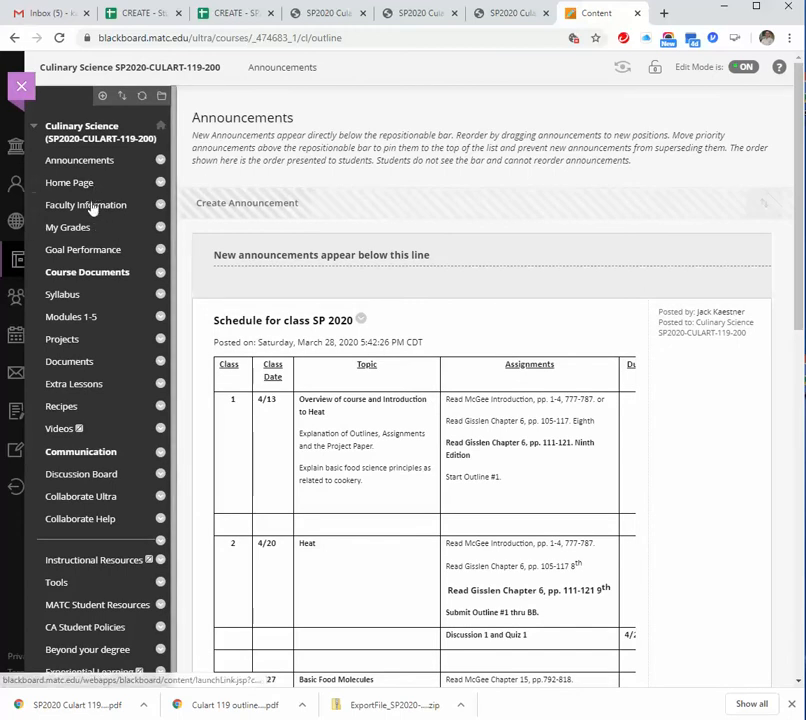
left_click(86, 204)
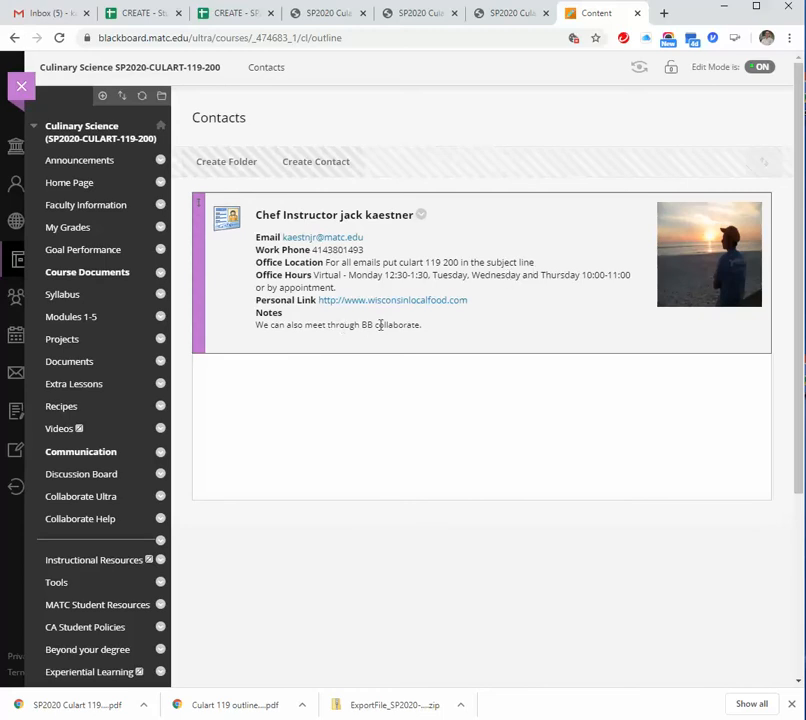
mouse_move(442, 326)
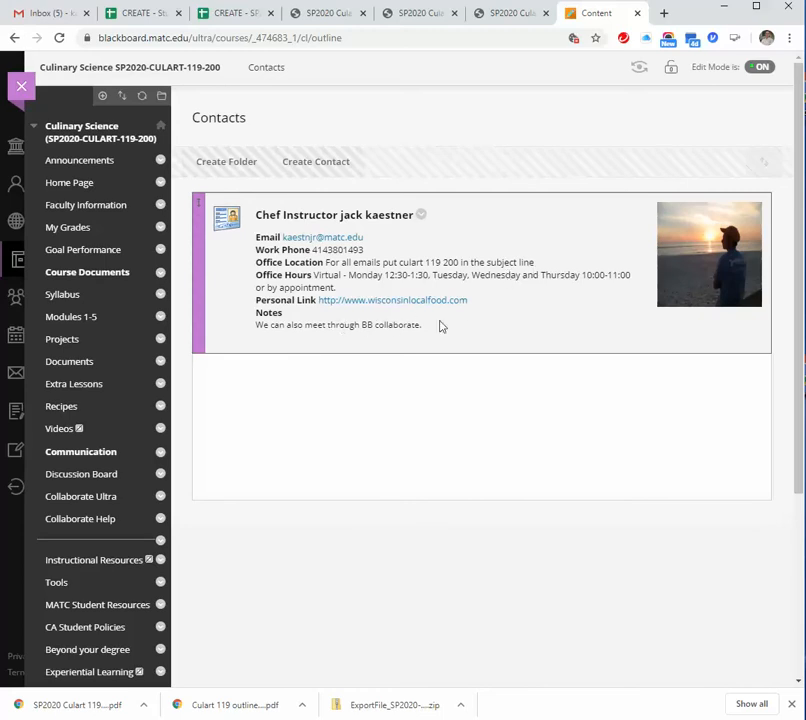
mouse_move(478, 322)
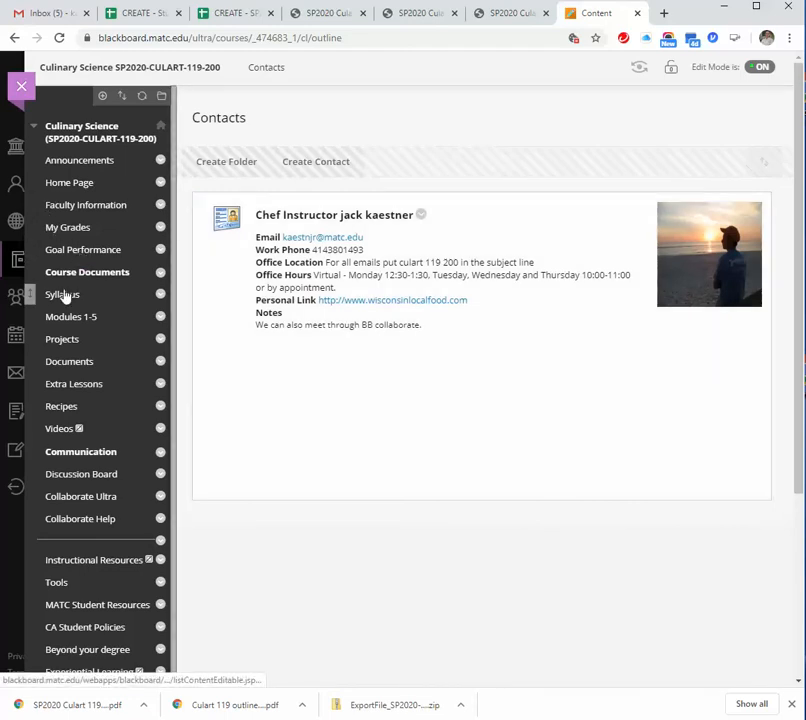
left_click(62, 294)
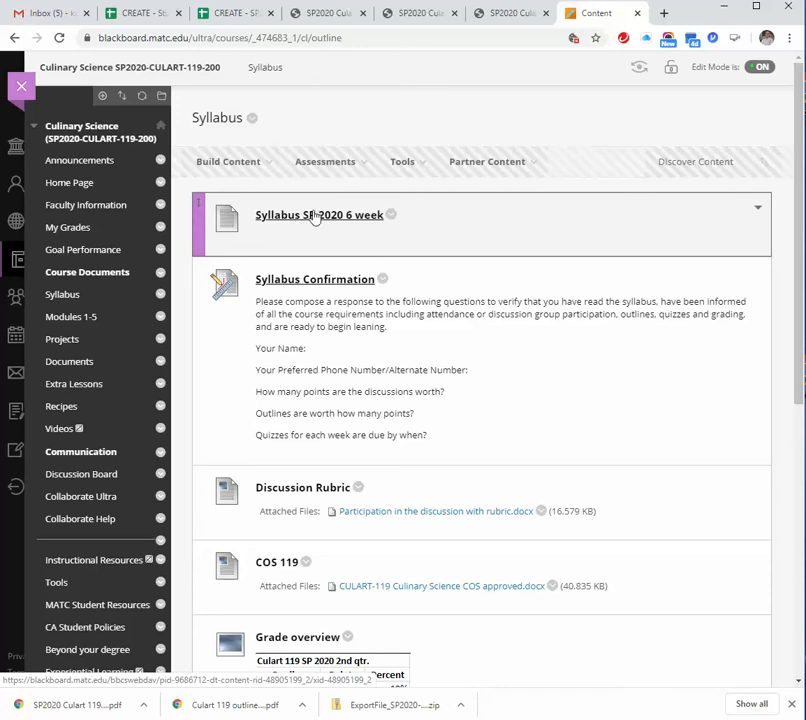
mouse_move(300, 260)
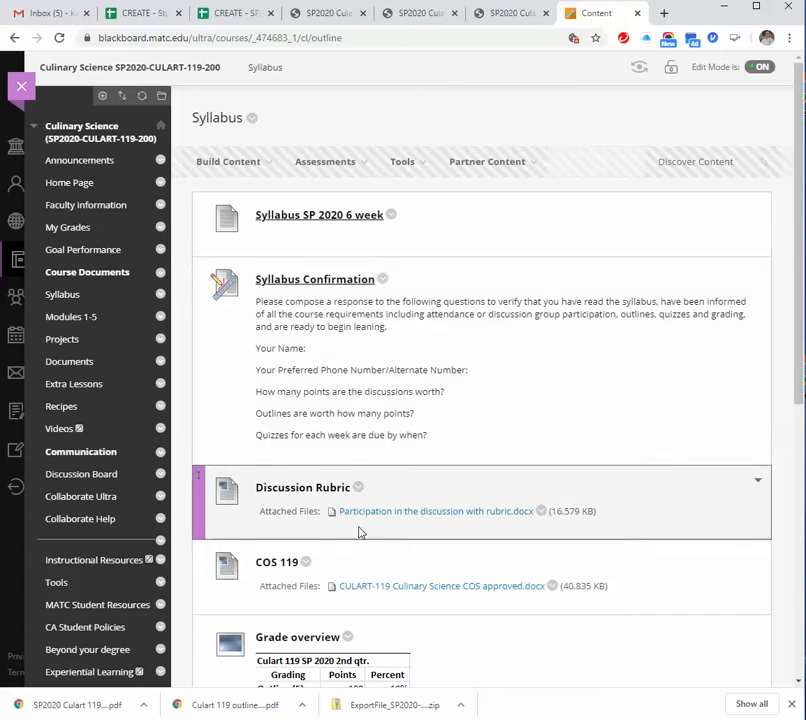
mouse_move(374, 516)
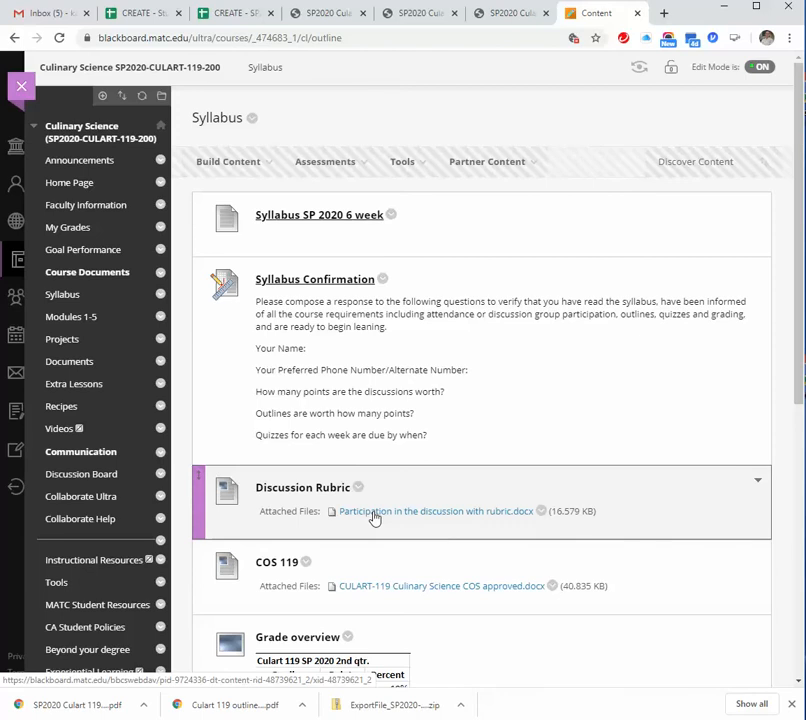
mouse_move(372, 548)
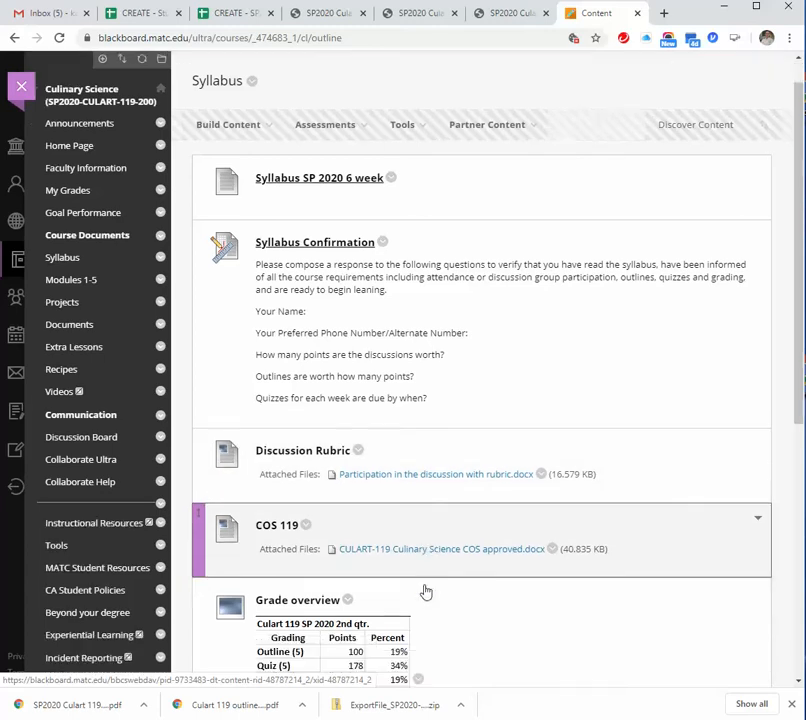
scroll("down", 3)
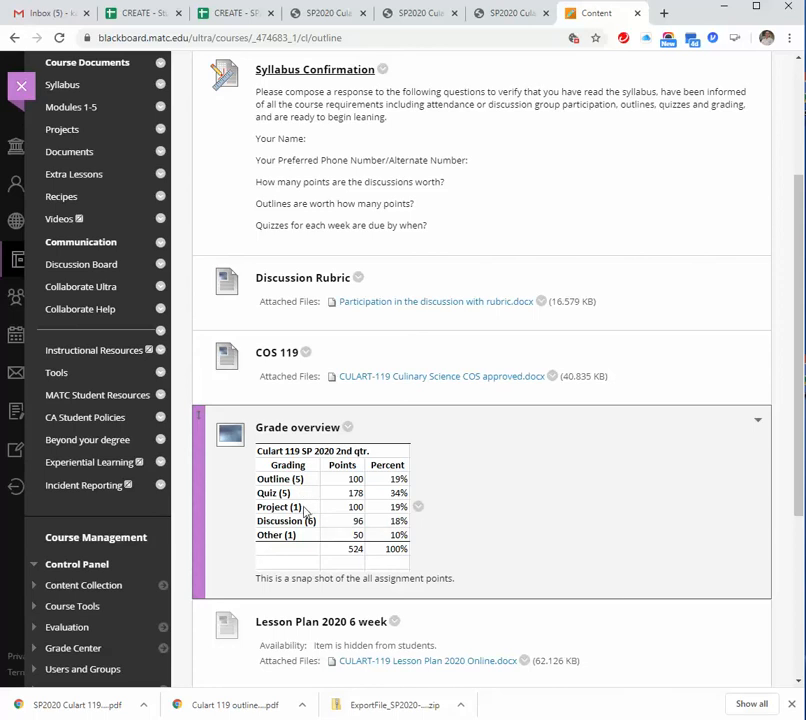
mouse_move(320, 528)
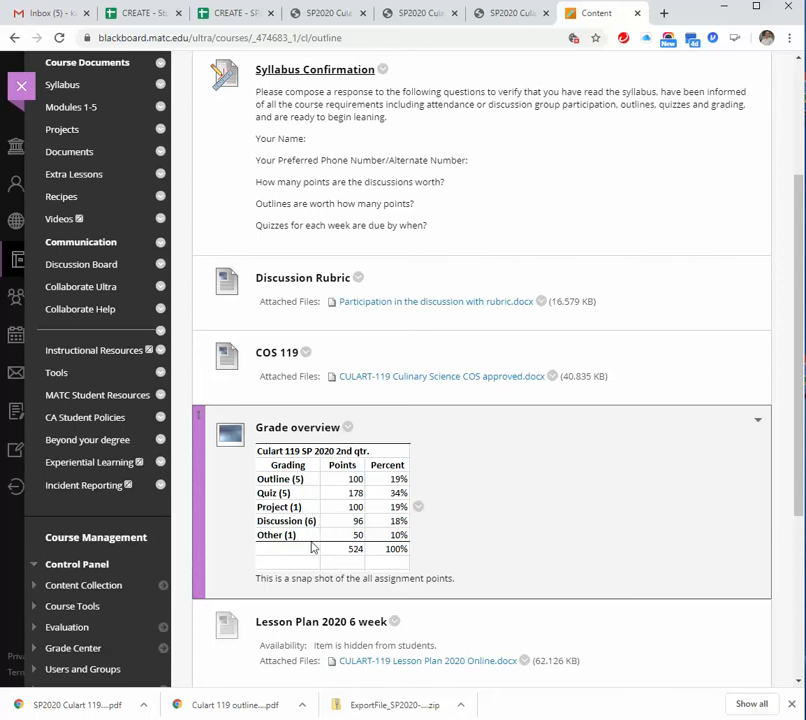
mouse_move(338, 500)
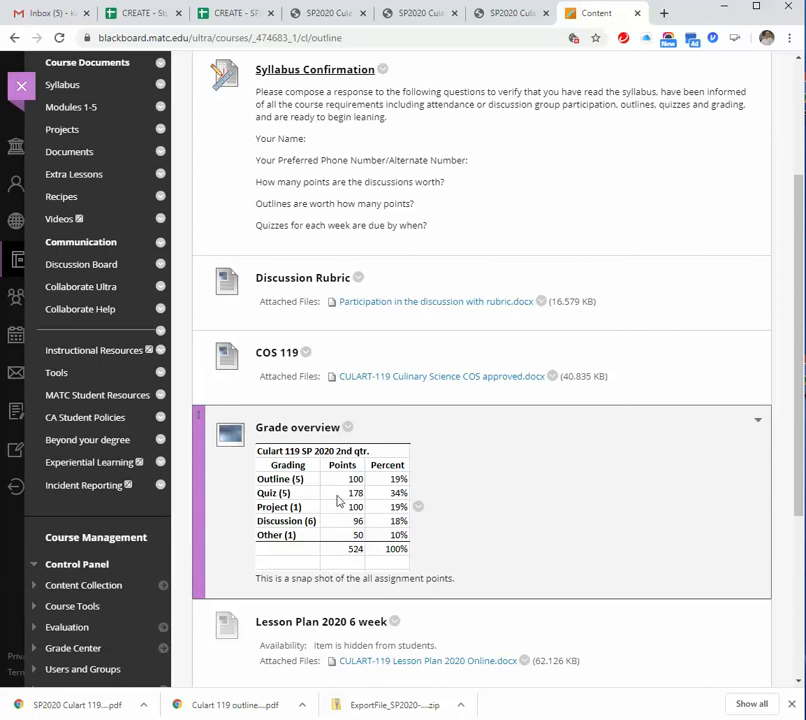
mouse_move(464, 596)
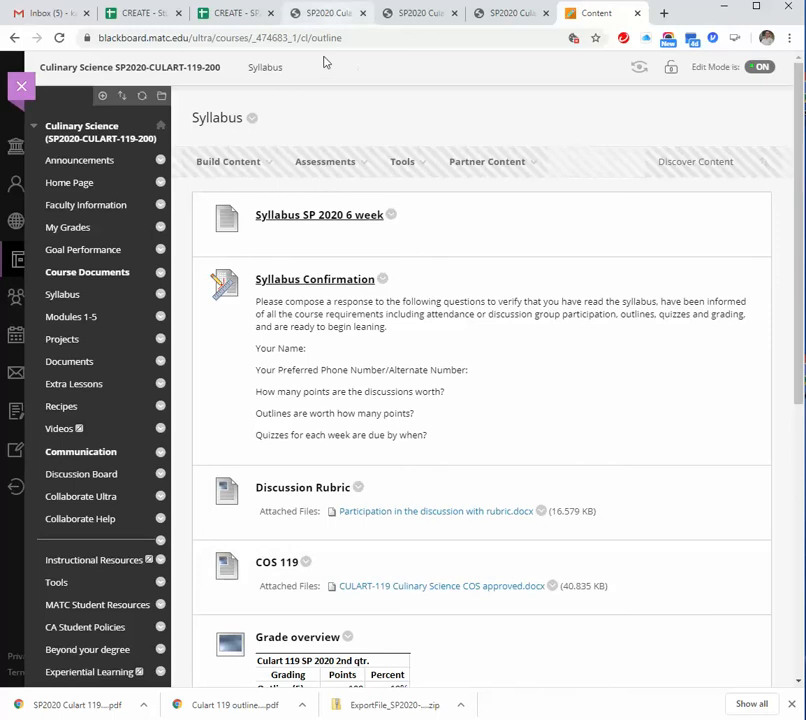
Step: Open the SP2020 Culart 119-200 syllabus PDF and view the instructor and course details
left_click(324, 12)
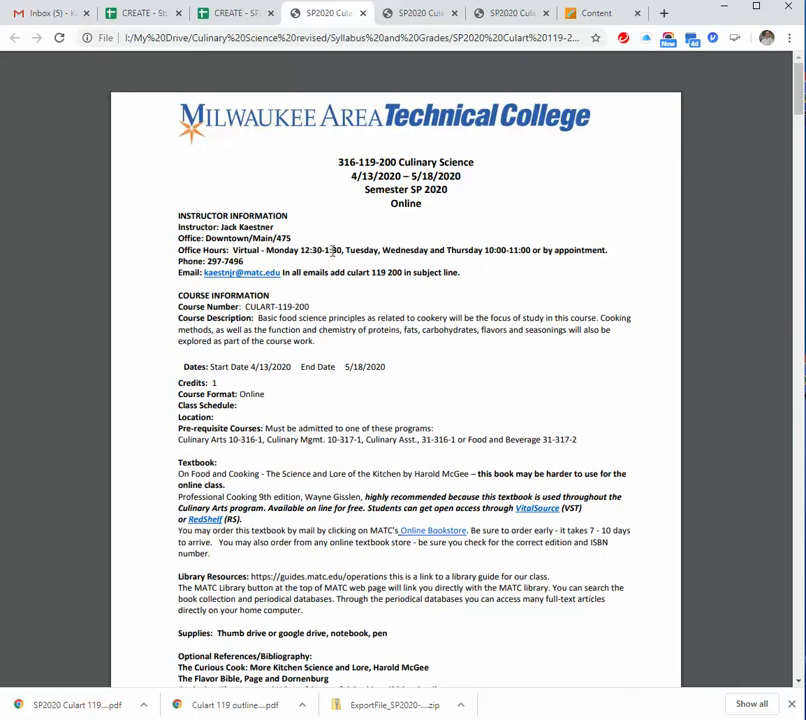
mouse_move(480, 248)
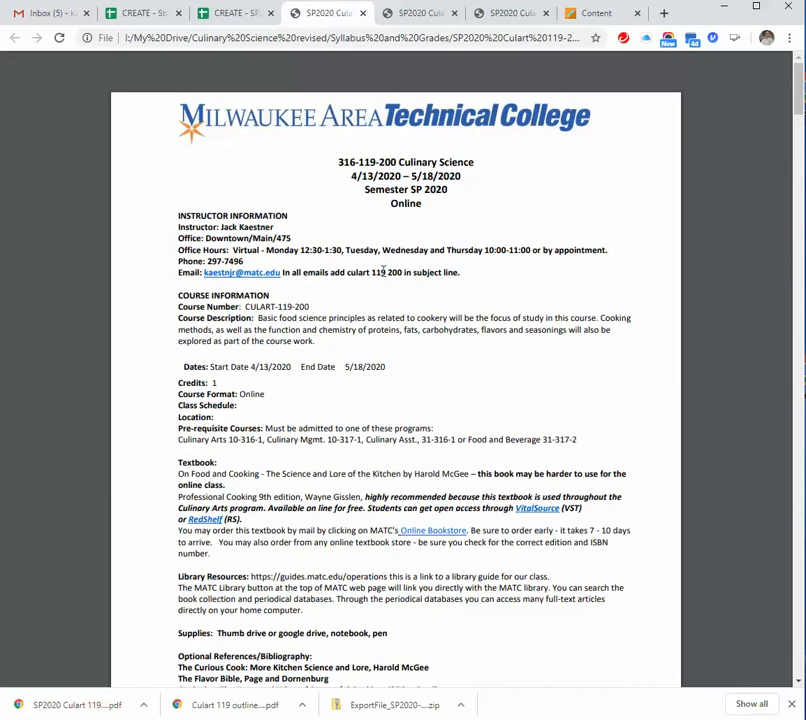
mouse_move(376, 356)
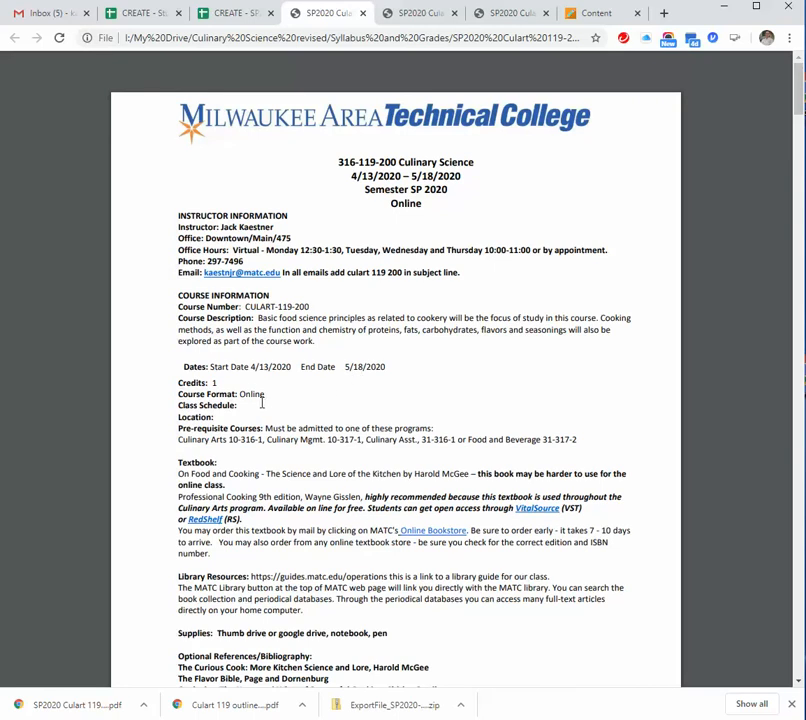
scroll("down", 3)
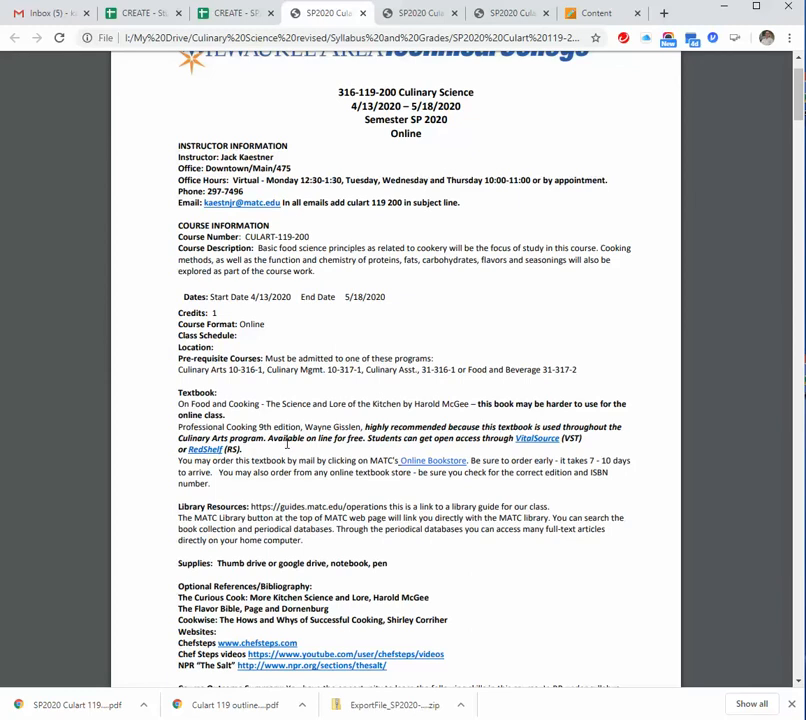
mouse_move(538, 440)
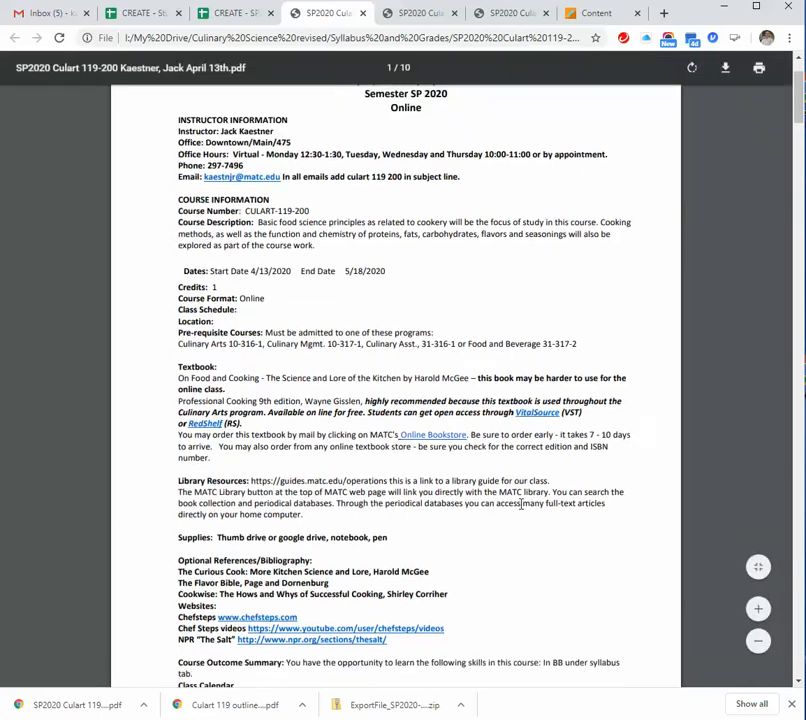
Step: Scroll to page 2's class schedule table covering classes 1–4, Heat through Cooking Methods
scroll("down", 3)
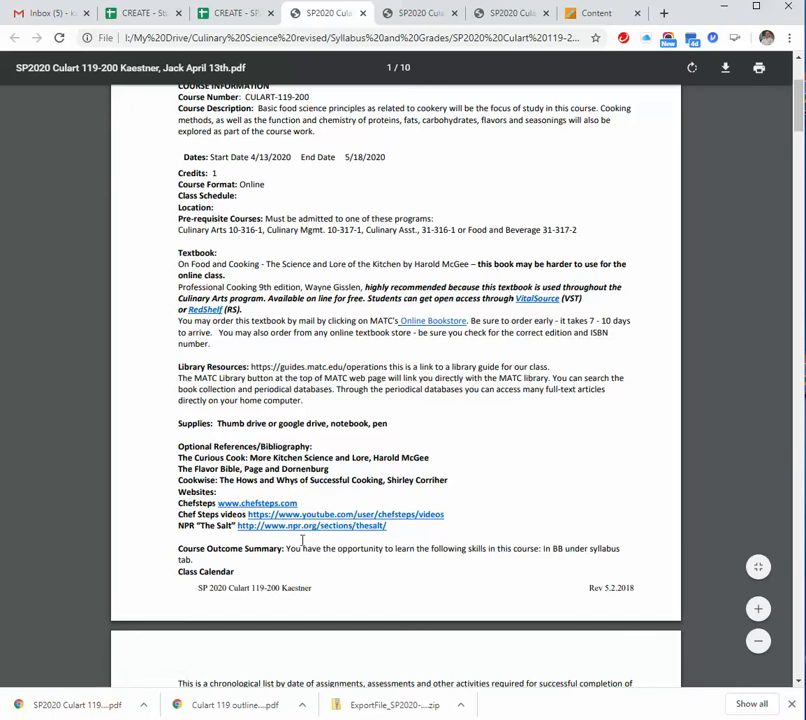
scroll("down", 3)
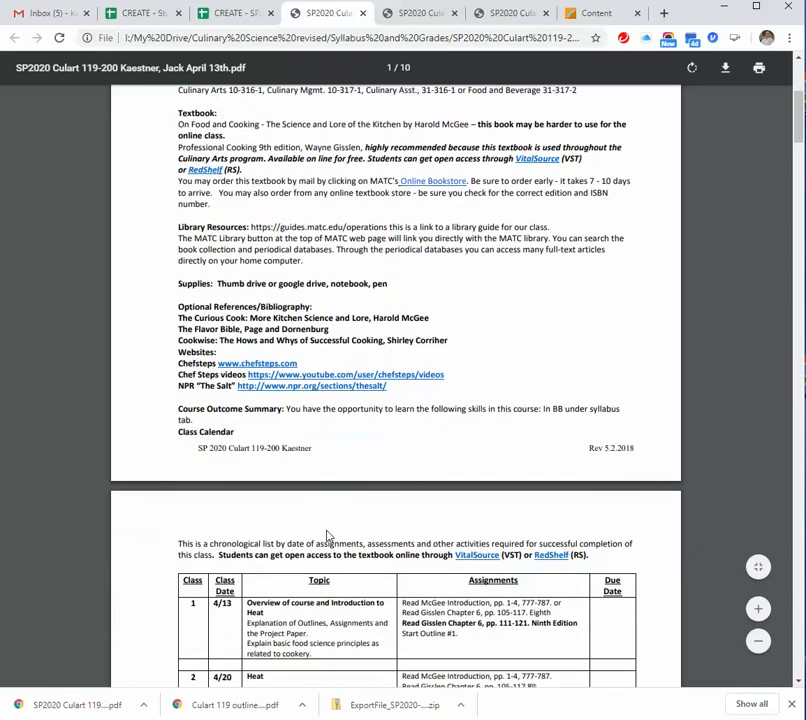
scroll("down", 3)
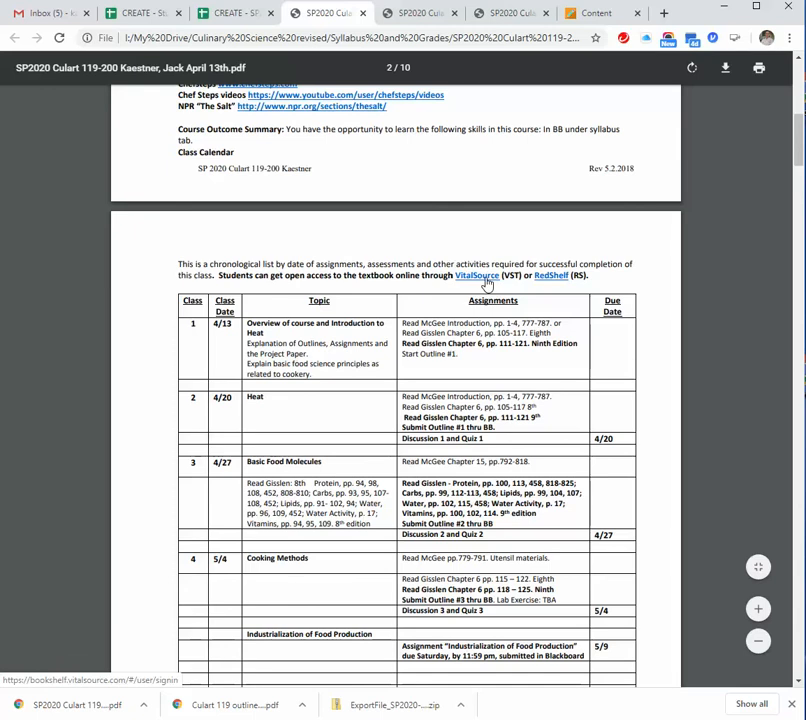
scroll("down", 3)
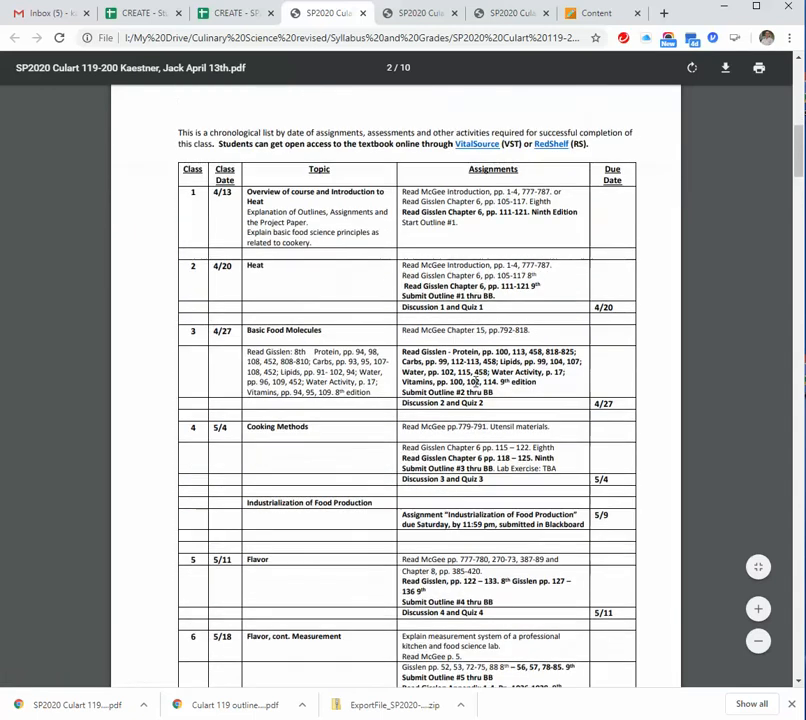
scroll("up", 3)
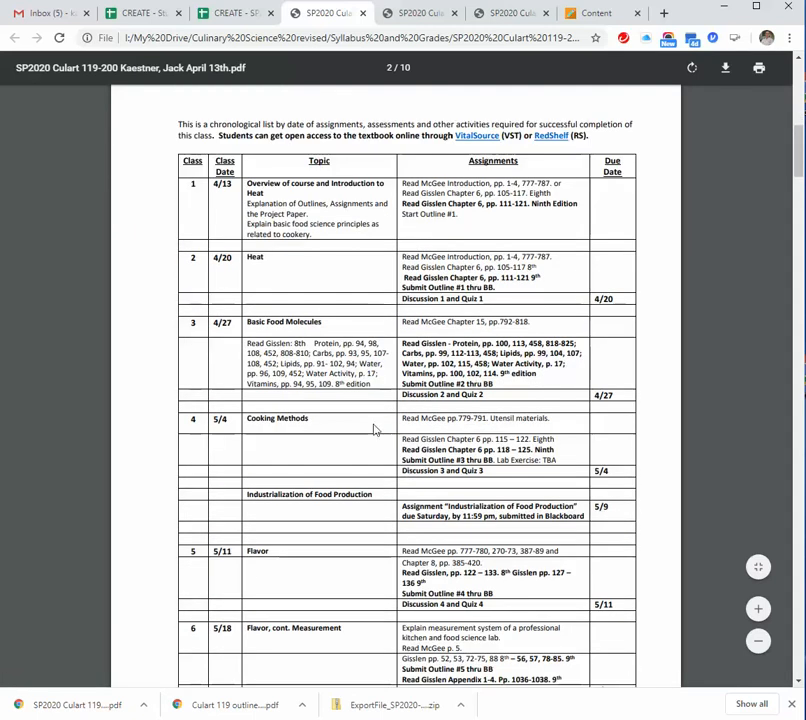
mouse_move(280, 282)
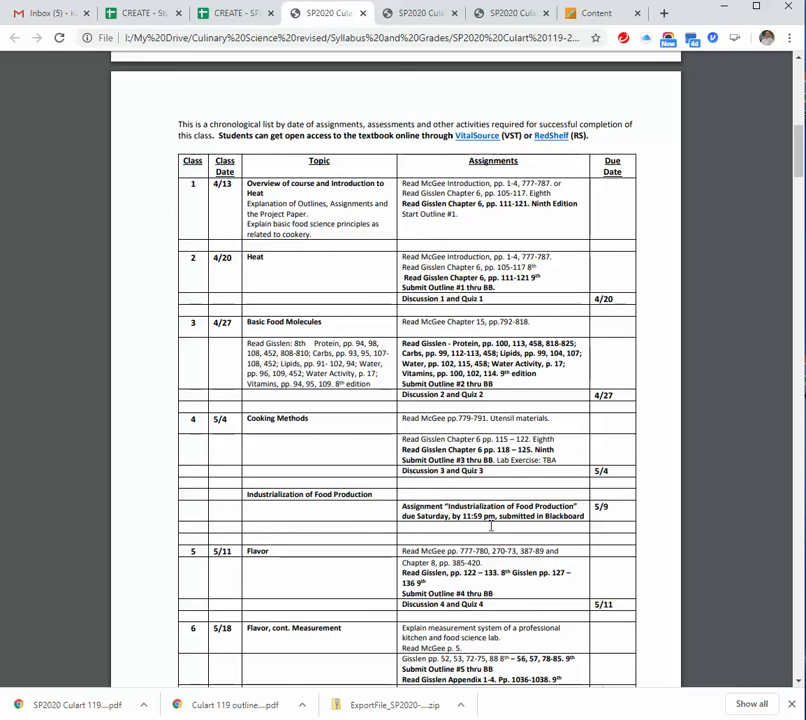
Step: Scroll to the Course Grading Information with assignments, exams, projects and participation breakdowns
scroll("down", 3)
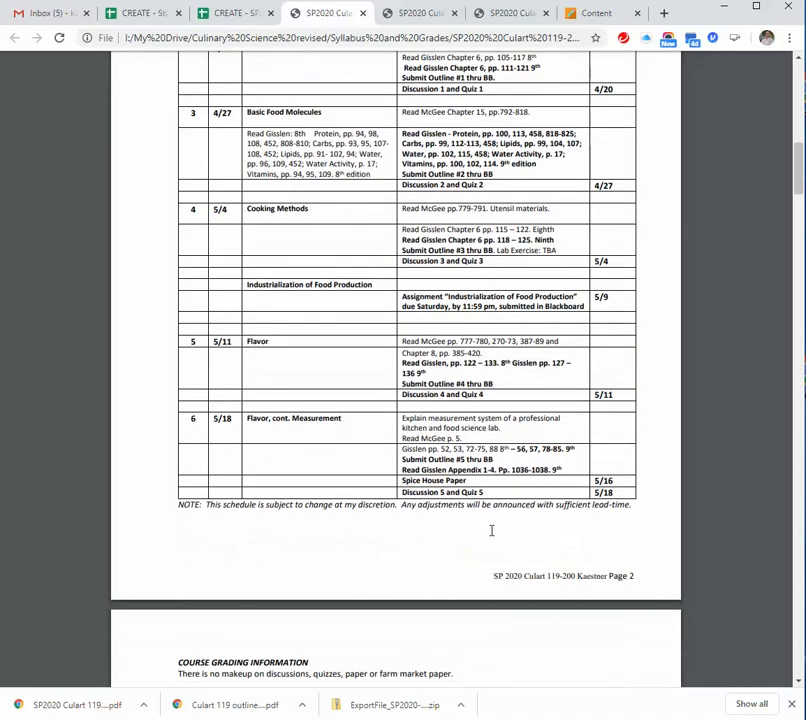
scroll("down", 3)
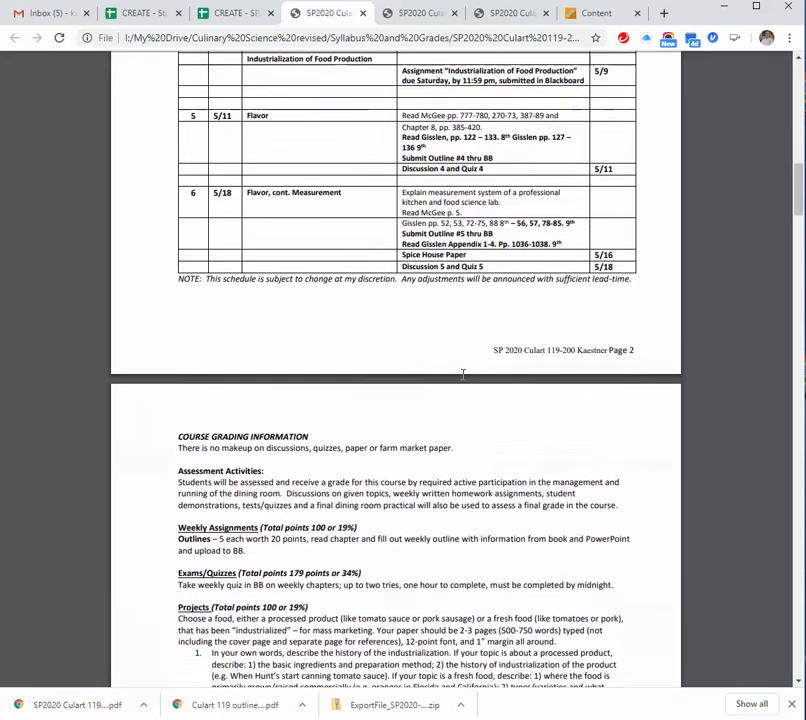
scroll("down", 3)
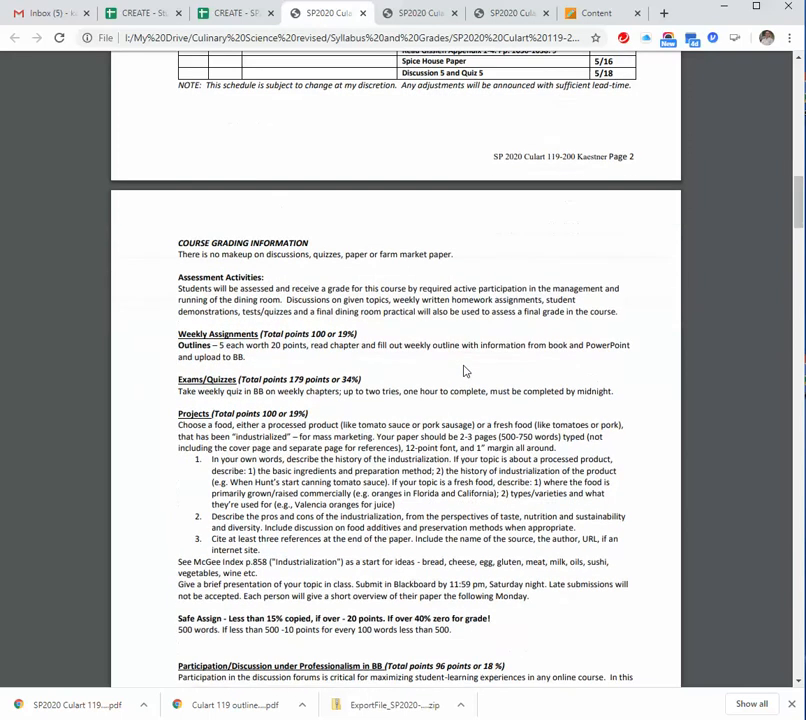
scroll("down", 3)
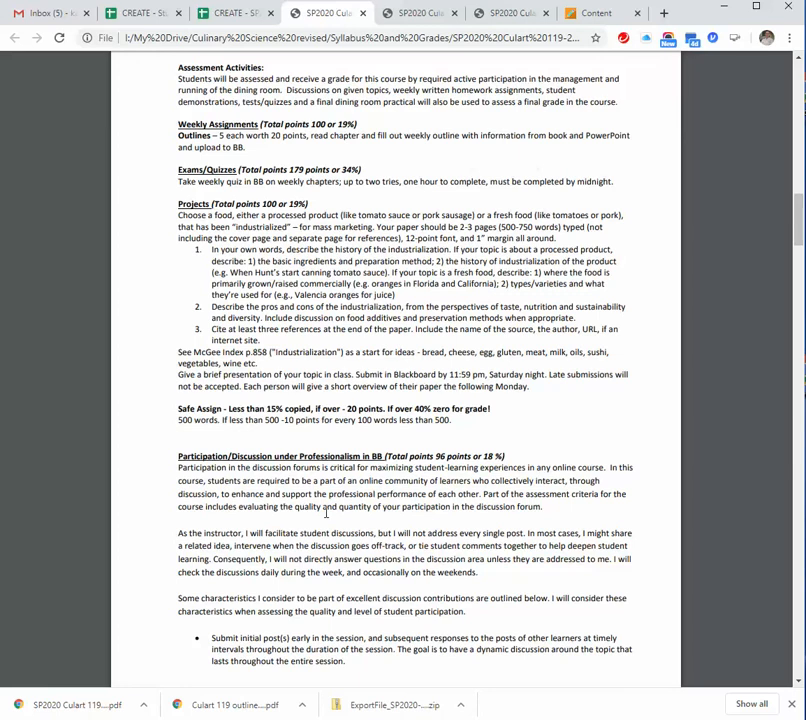
Step: Scroll to page 3's Participation/Discussion under Professionalism posting expectations
scroll("down", 3)
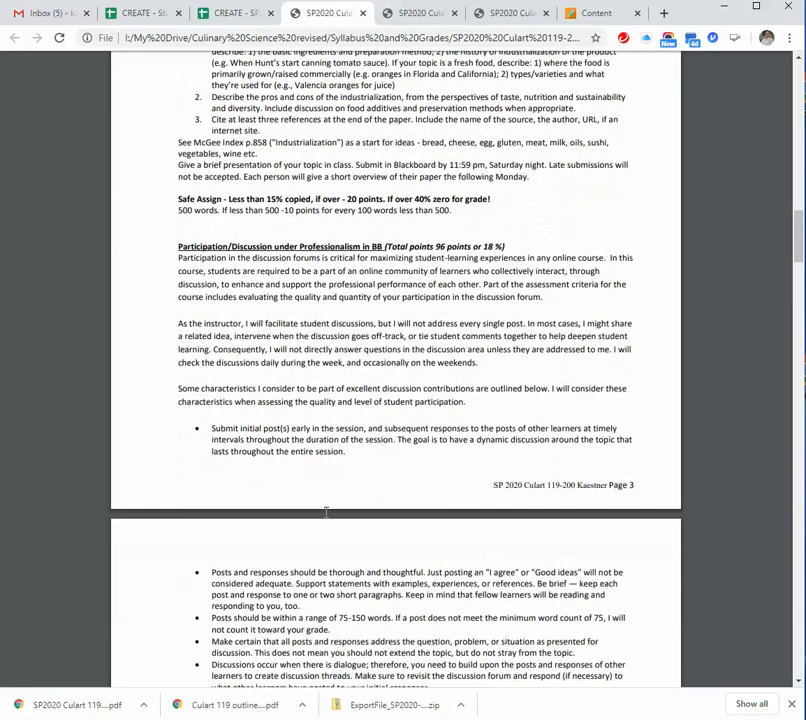
mouse_move(284, 364)
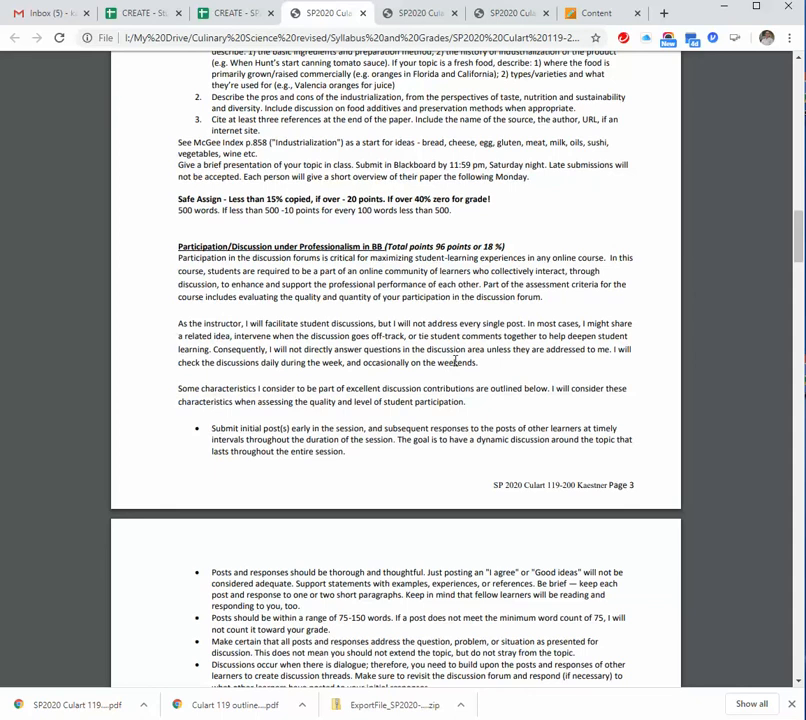
mouse_move(506, 372)
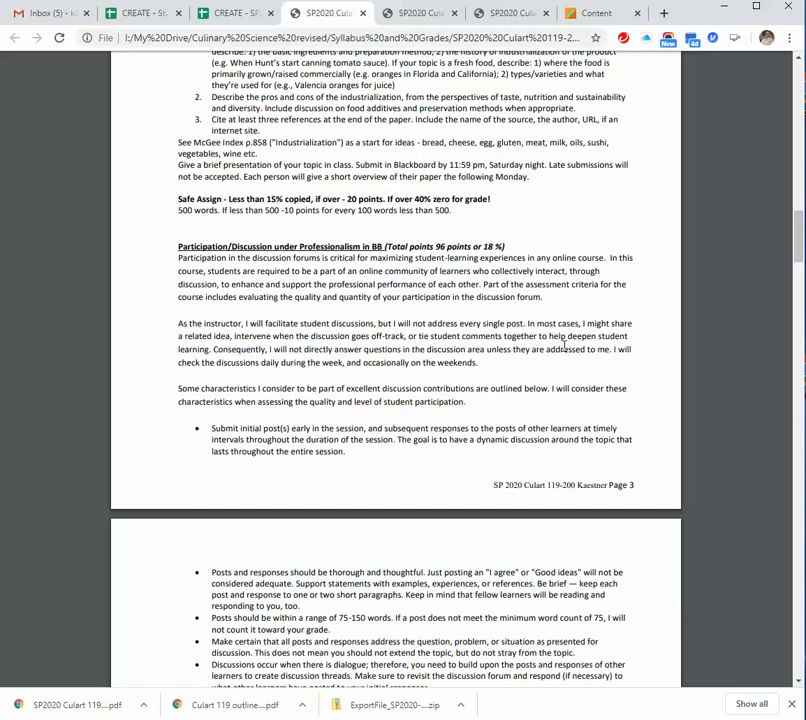
mouse_move(268, 378)
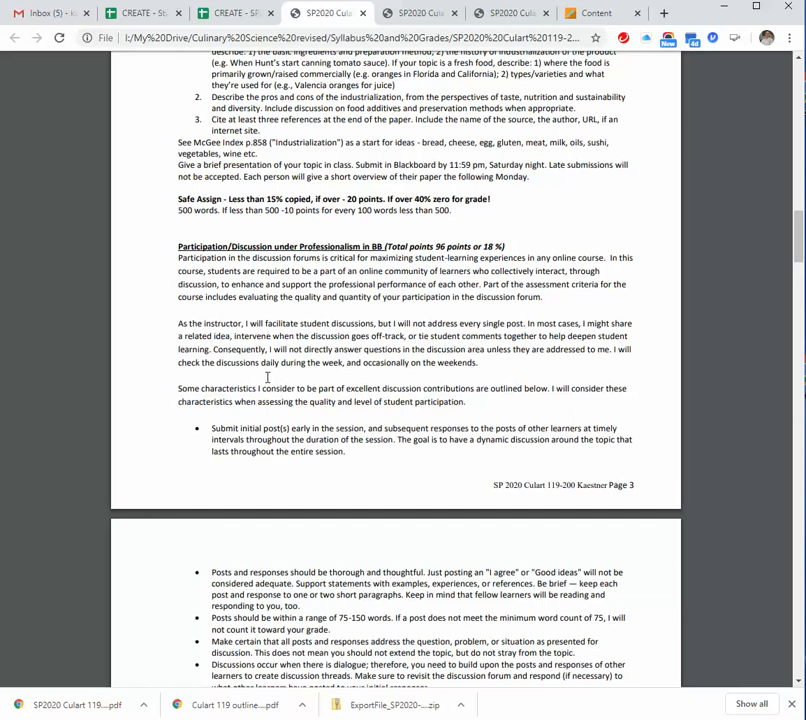
mouse_move(220, 450)
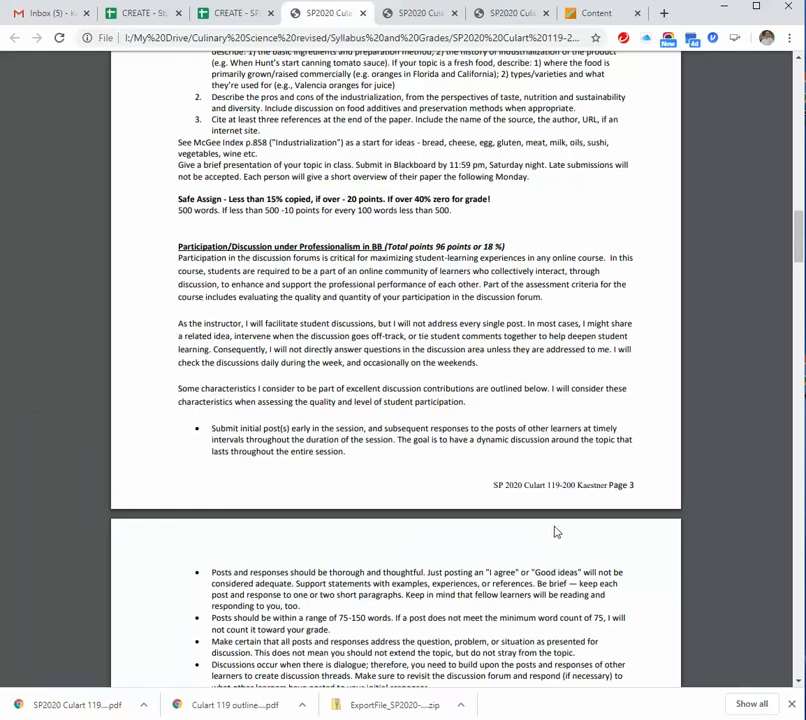
scroll("down", 3)
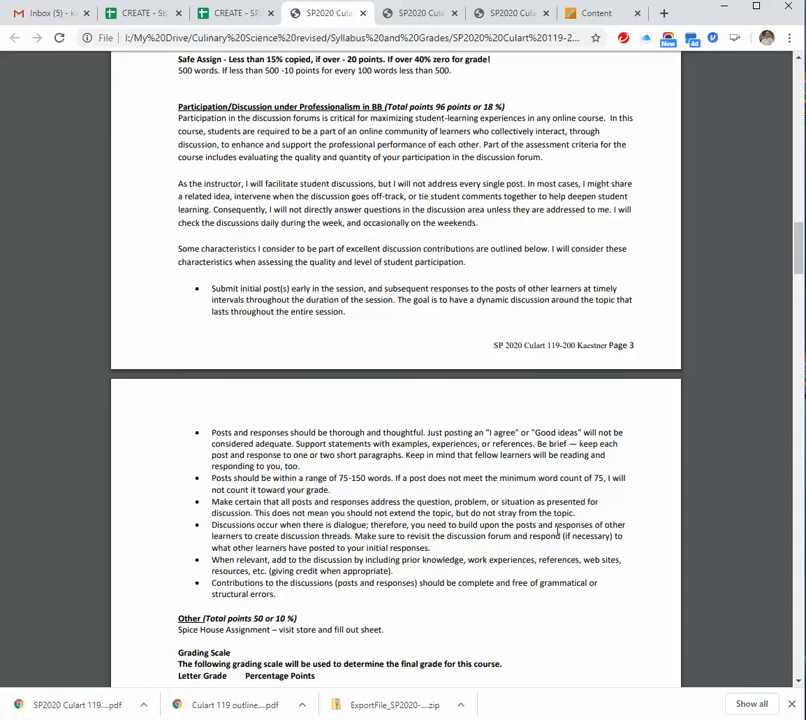
mouse_move(484, 472)
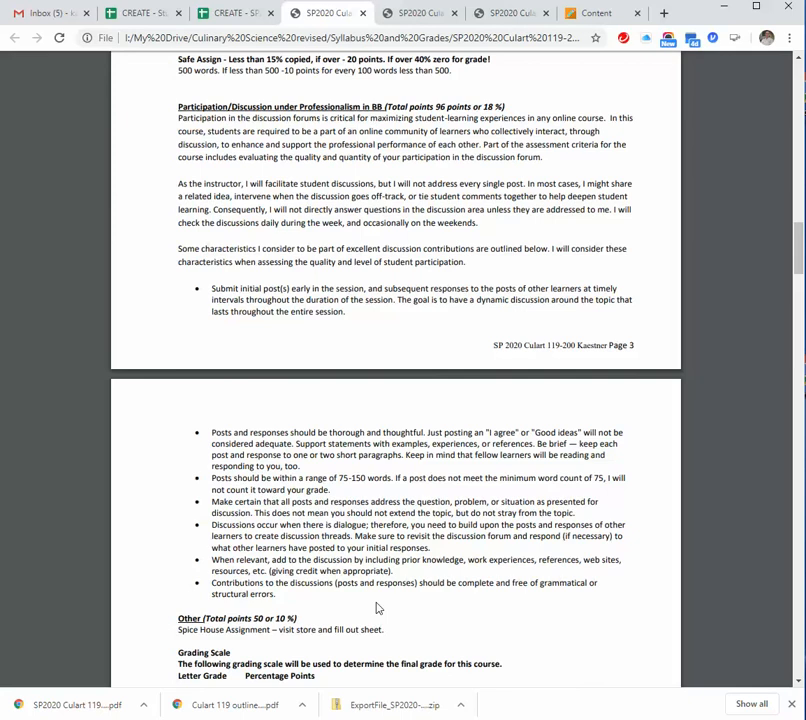
scroll("down", 3)
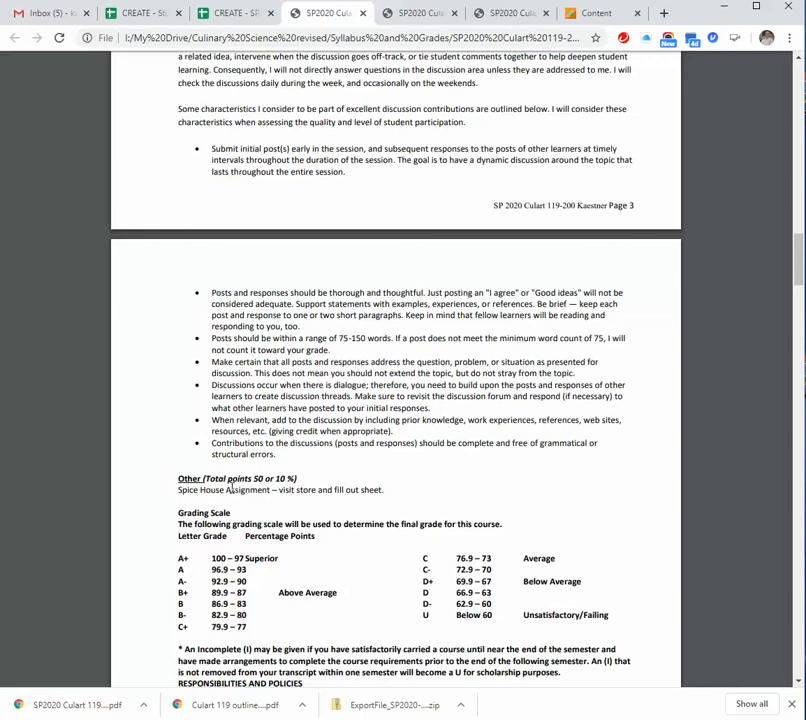
scroll("down", 3)
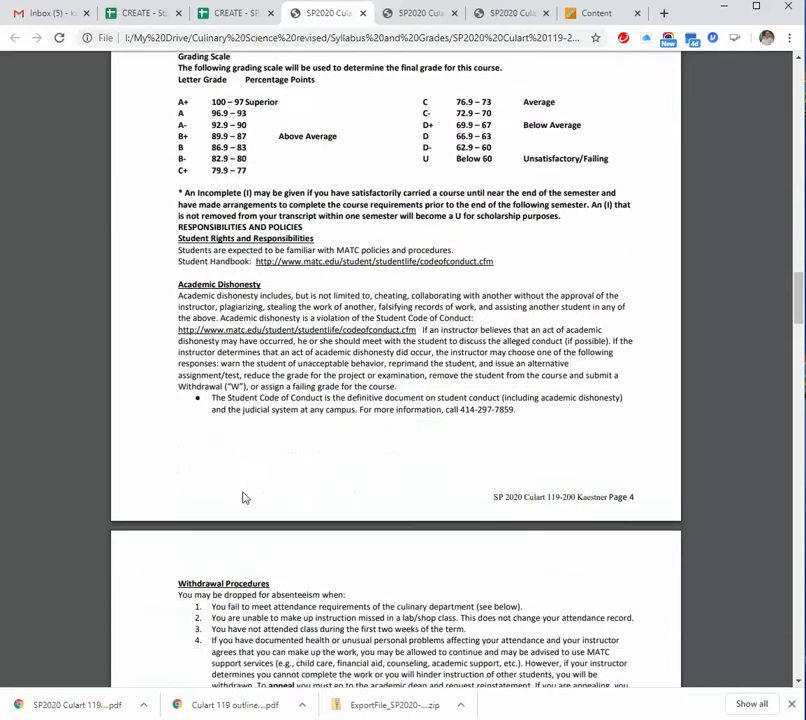
scroll("up", 3)
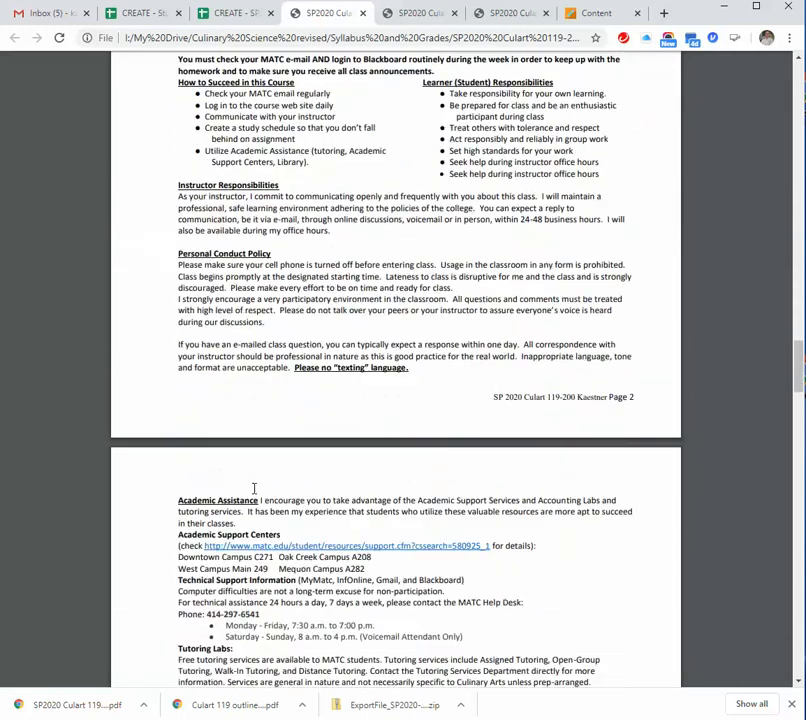
scroll("down", 3)
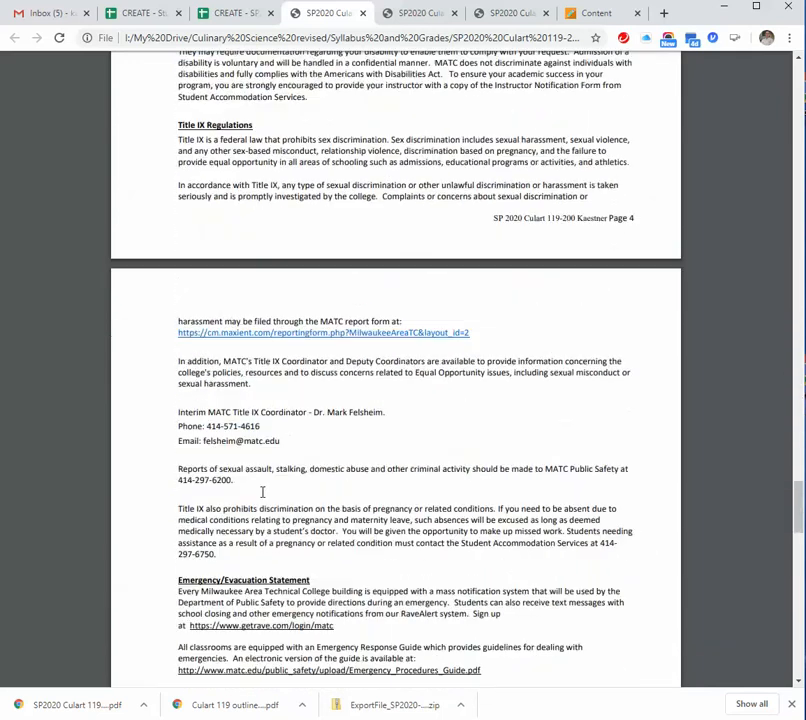
scroll("down", 3)
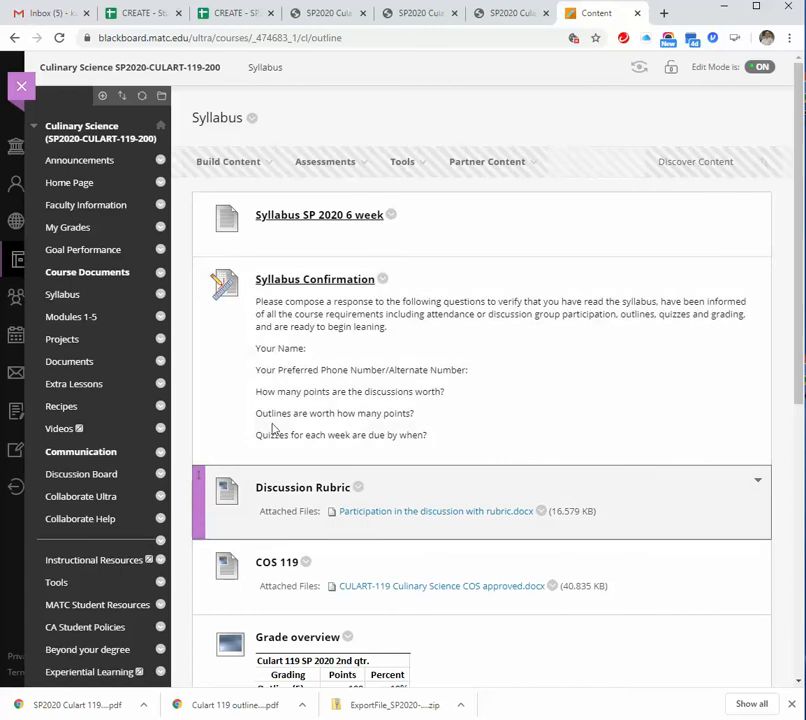
mouse_move(72, 320)
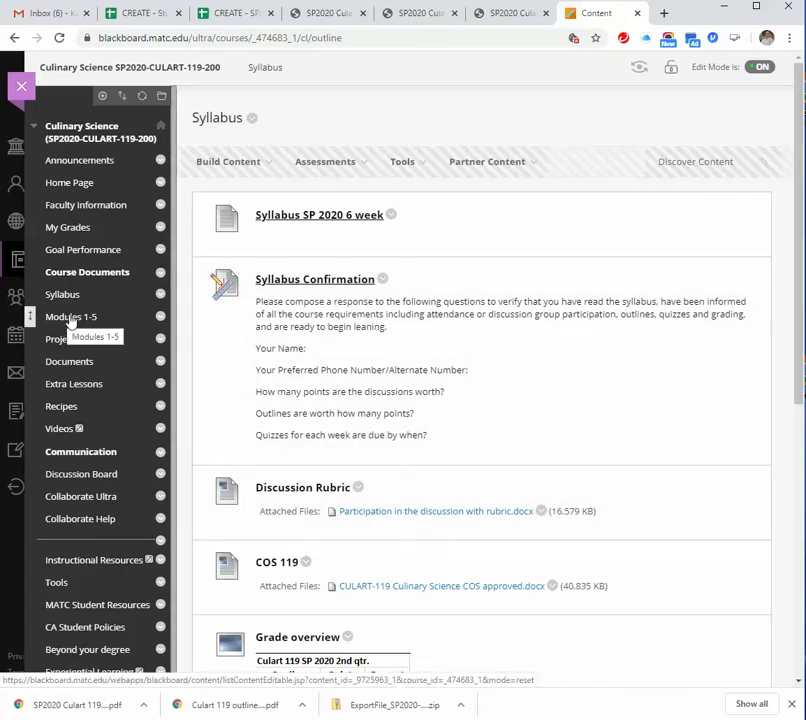
Step: From Modules 1-5, open Module 1 Heat and download and open the Culart 119 outline 1 heat master .docx
left_click(70, 316)
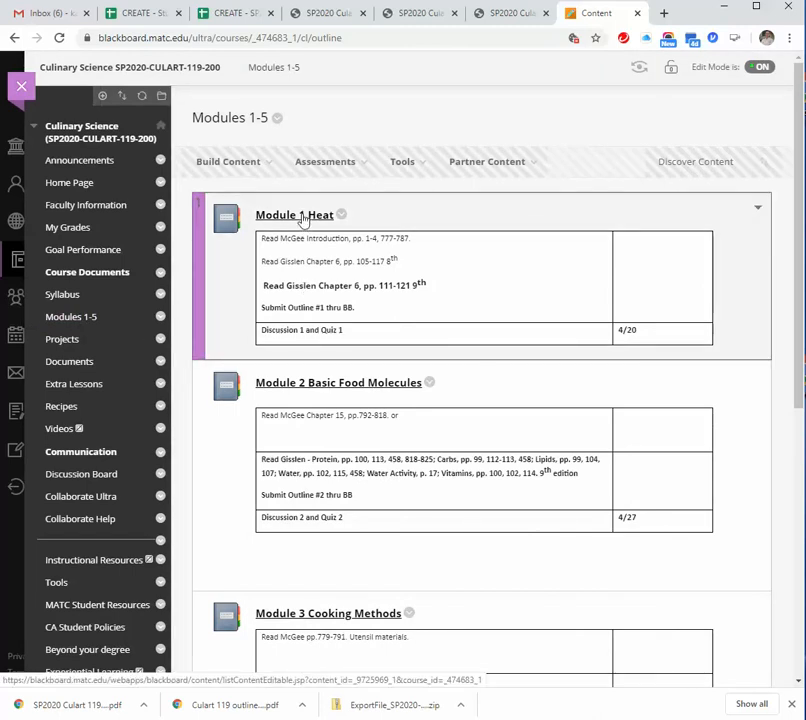
left_click(294, 214)
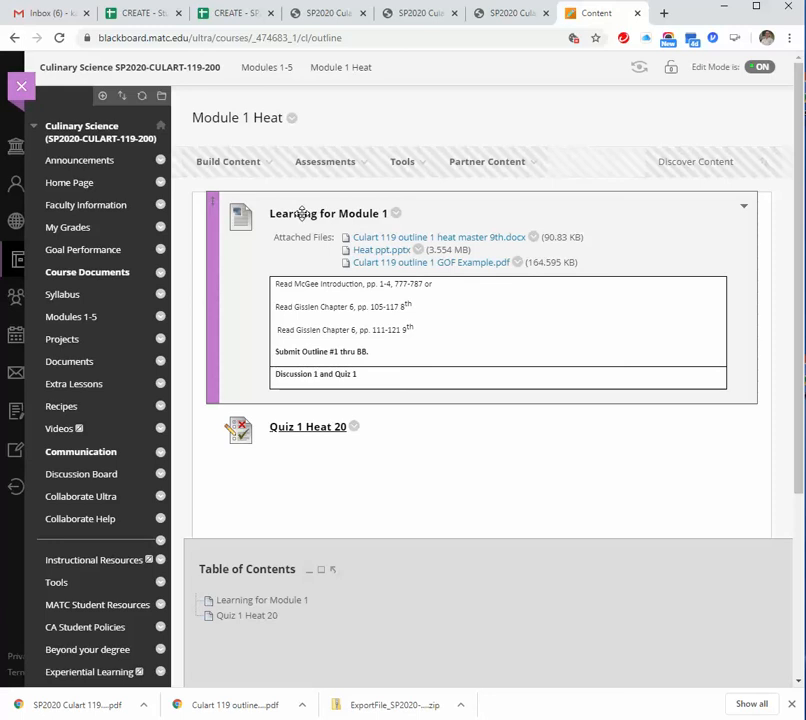
mouse_move(570, 364)
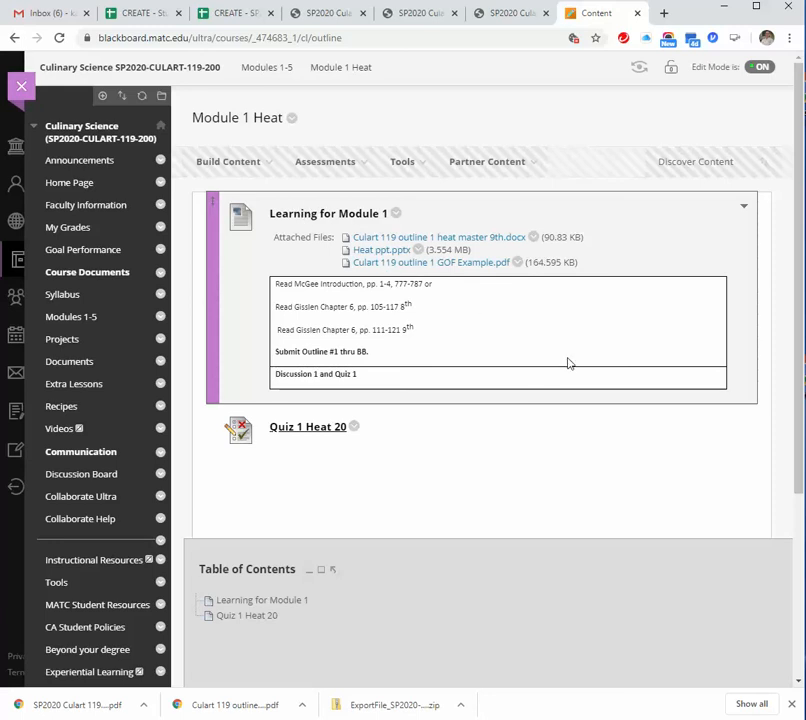
left_click(324, 160)
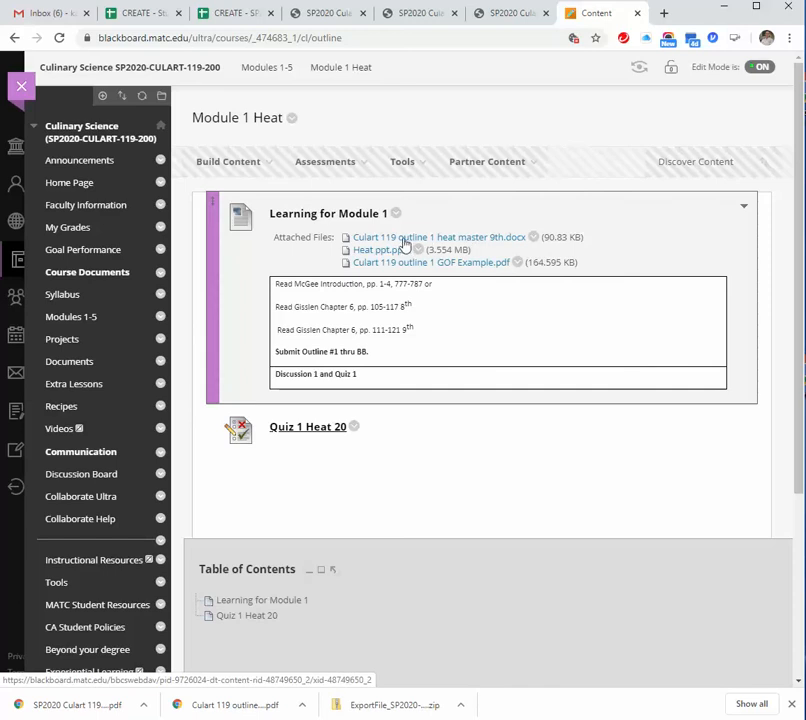
left_click(438, 236)
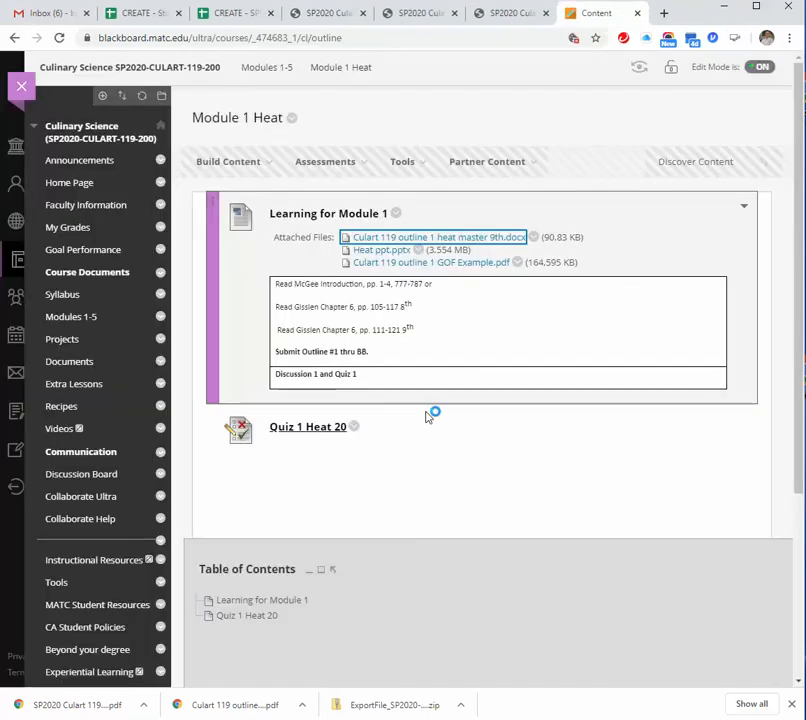
left_click(436, 236)
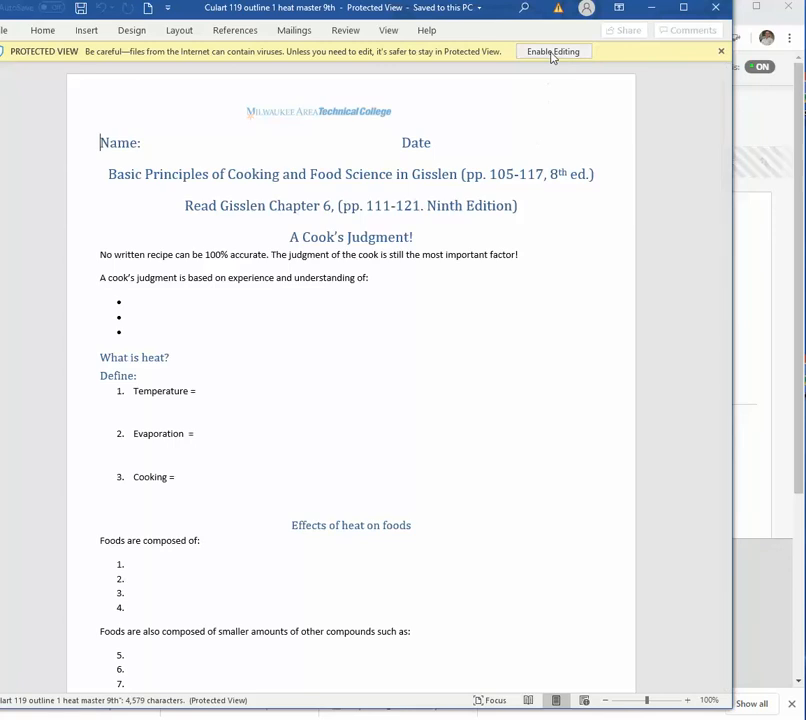
Step: Enable editing on the protected heat outline and read through its first pages
left_click(552, 52)
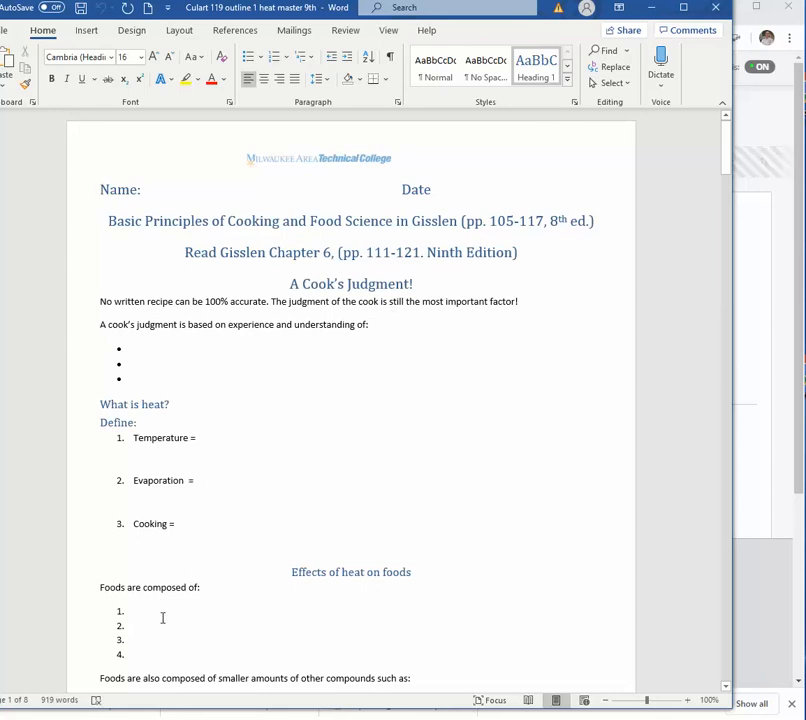
scroll("down", 3)
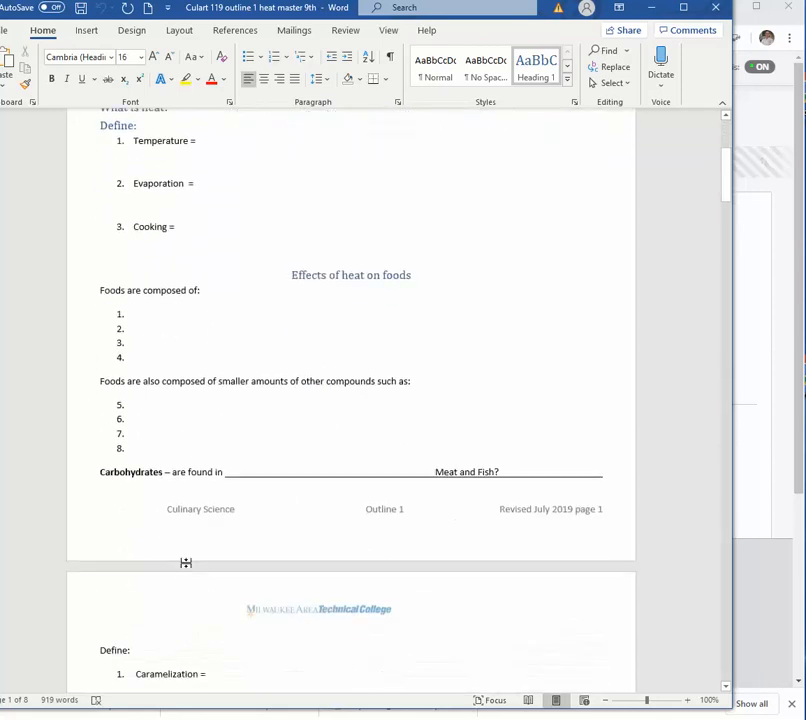
scroll("down", 3)
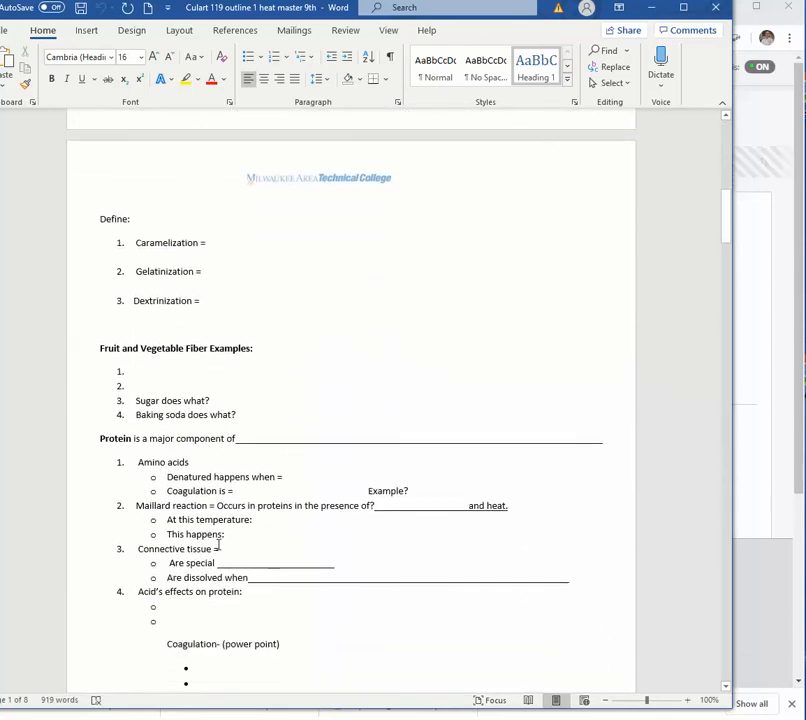
scroll("down", 3)
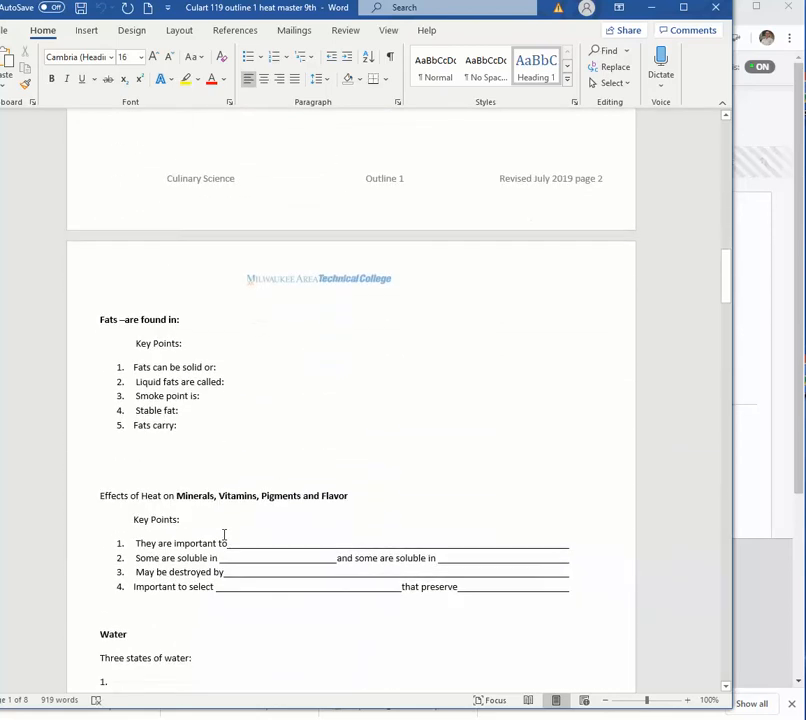
scroll("down", 3)
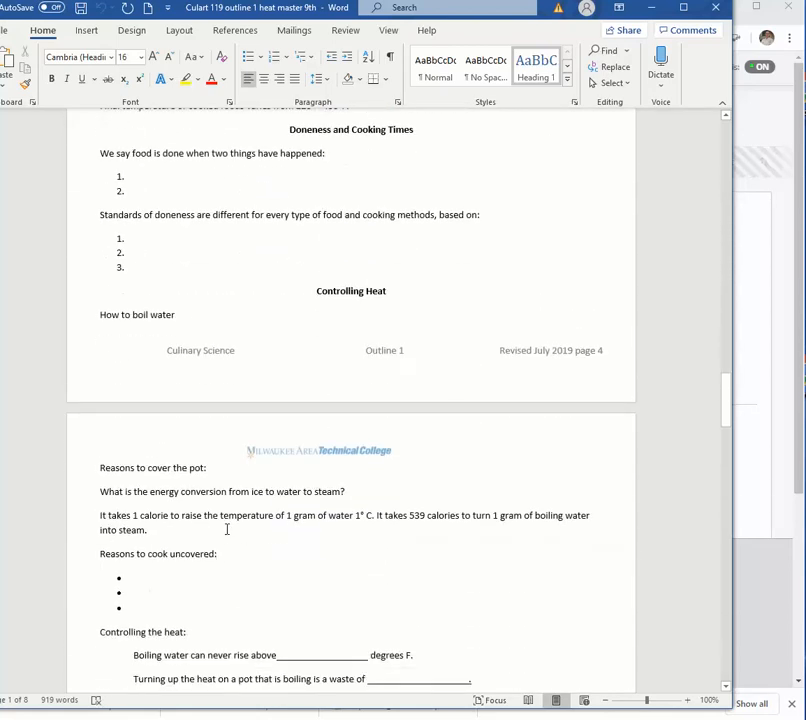
scroll("down", 3)
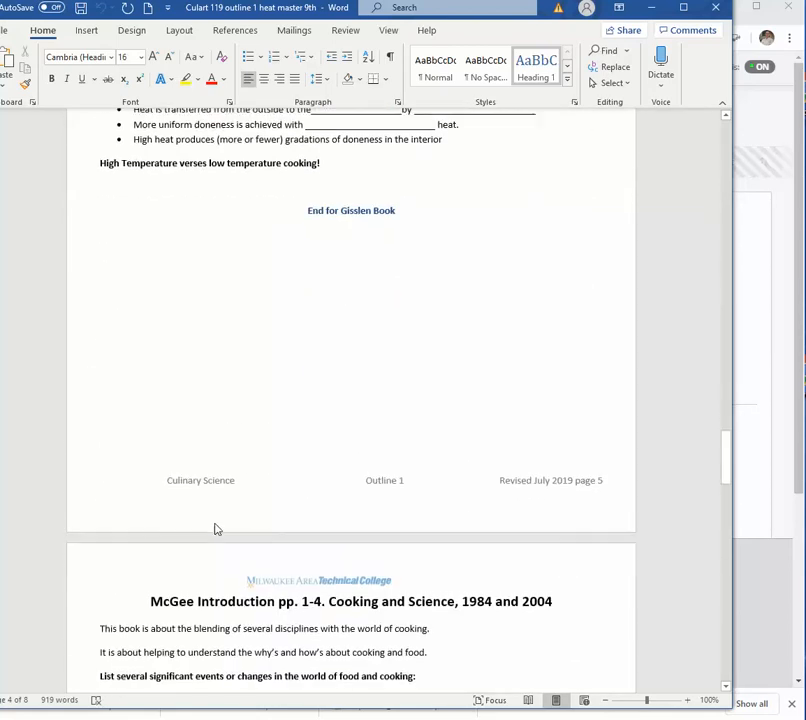
scroll("up", 3)
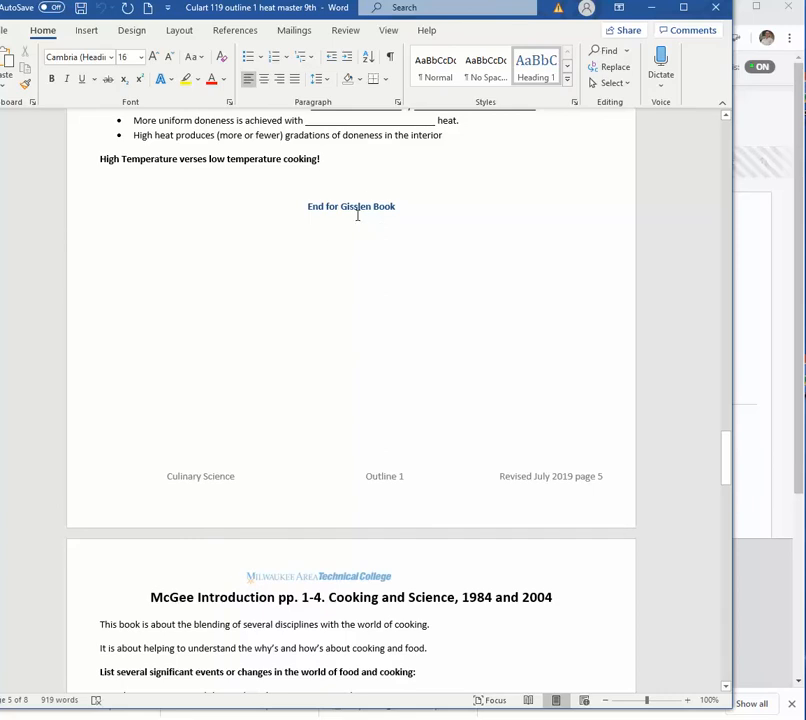
mouse_move(208, 608)
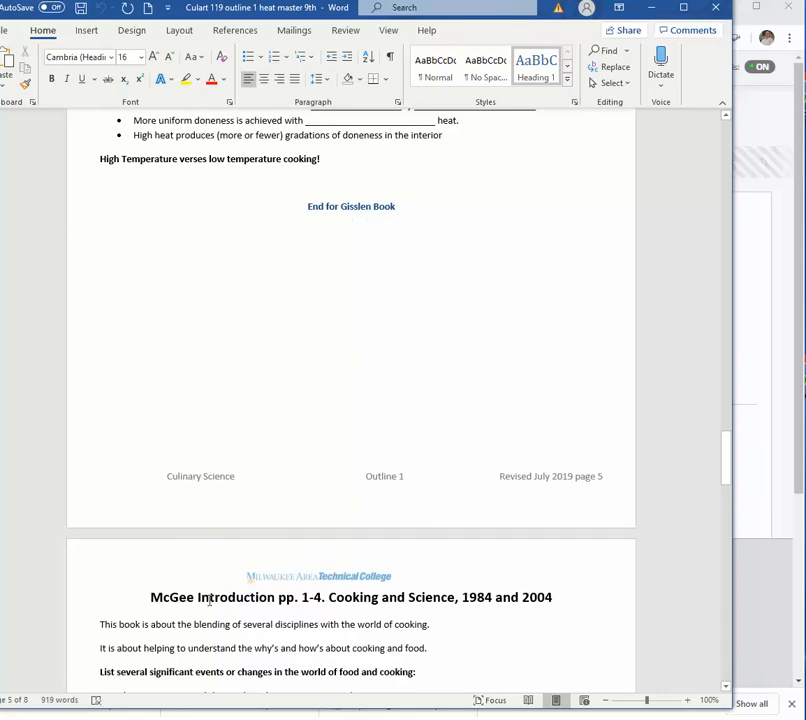
Step: Continue reading the heat outline through to page 8
scroll("down", 3)
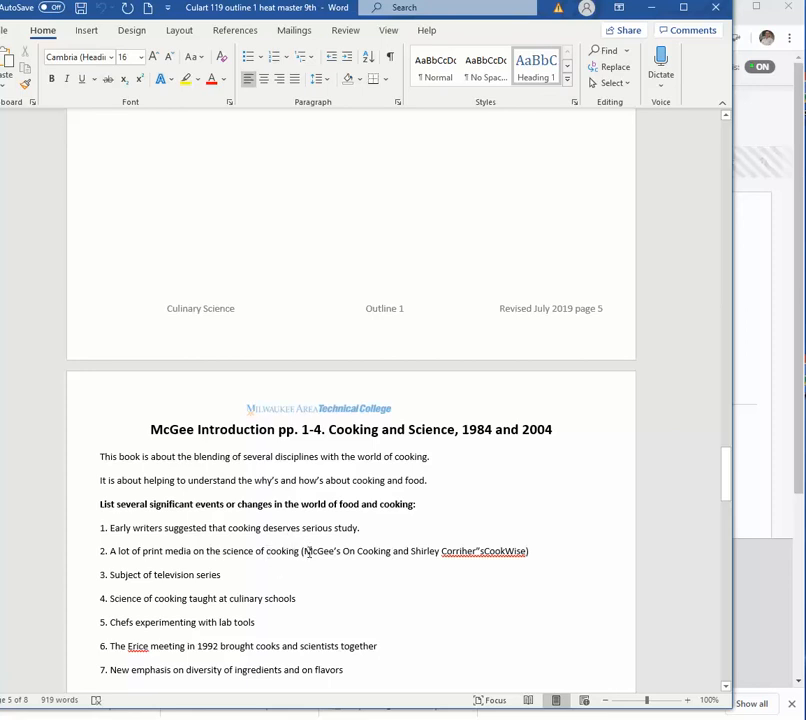
mouse_move(608, 392)
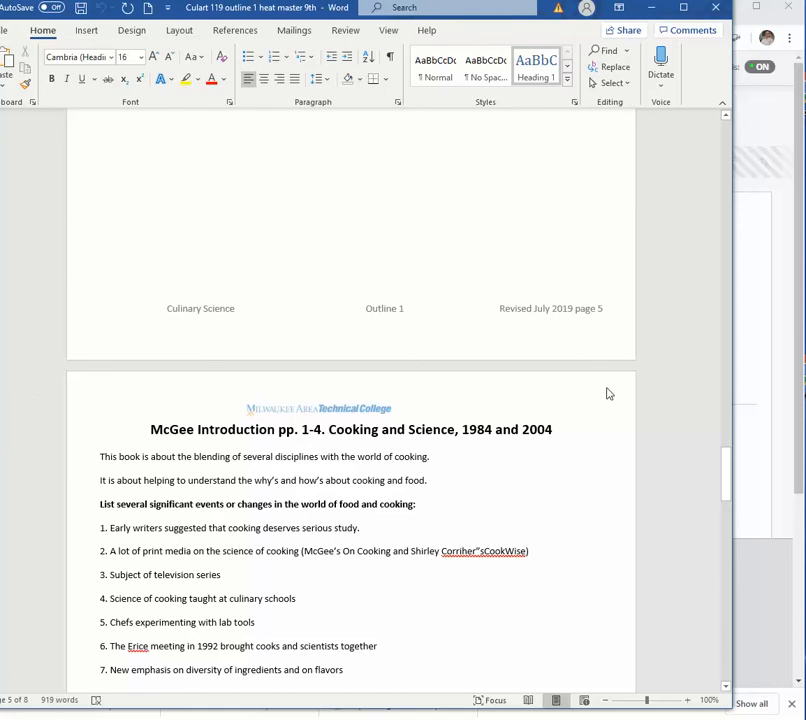
mouse_move(528, 442)
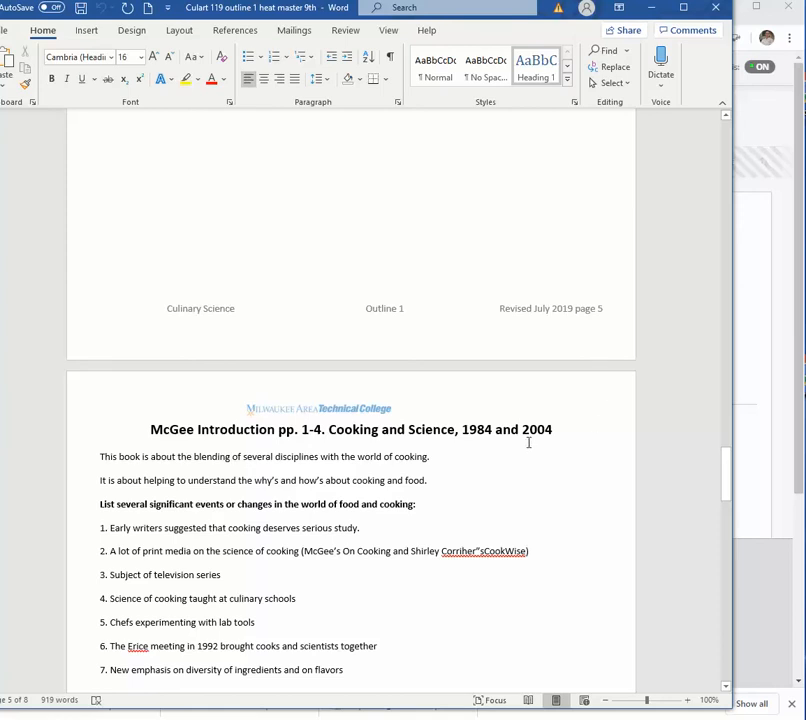
scroll("down", 3)
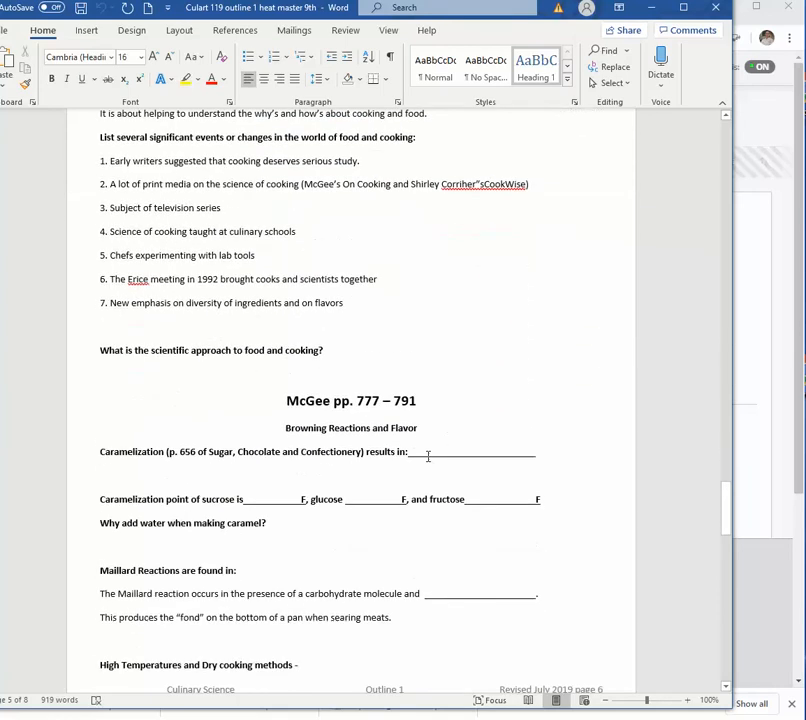
scroll("down", 3)
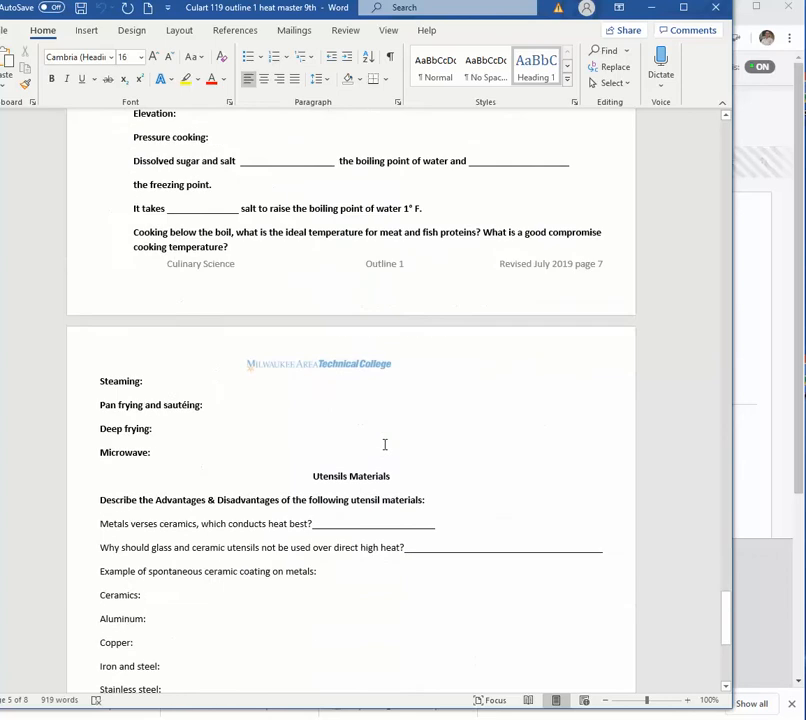
scroll("down", 3)
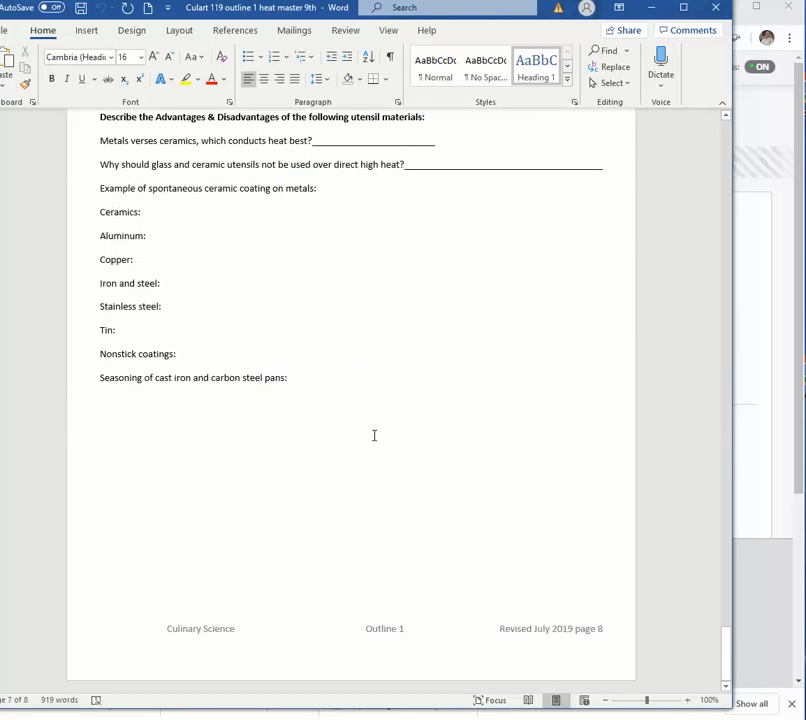
scroll("down", 3)
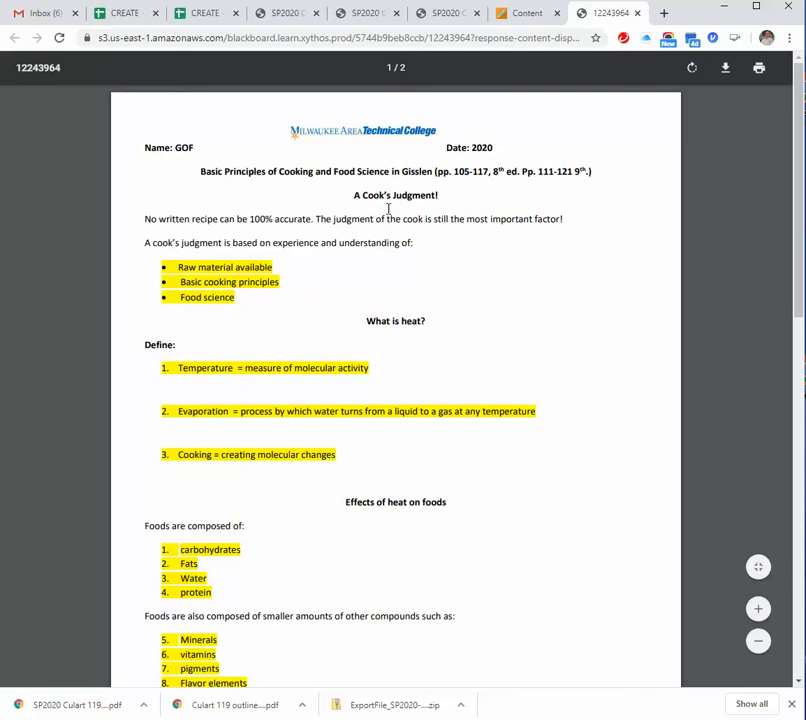
mouse_move(200, 312)
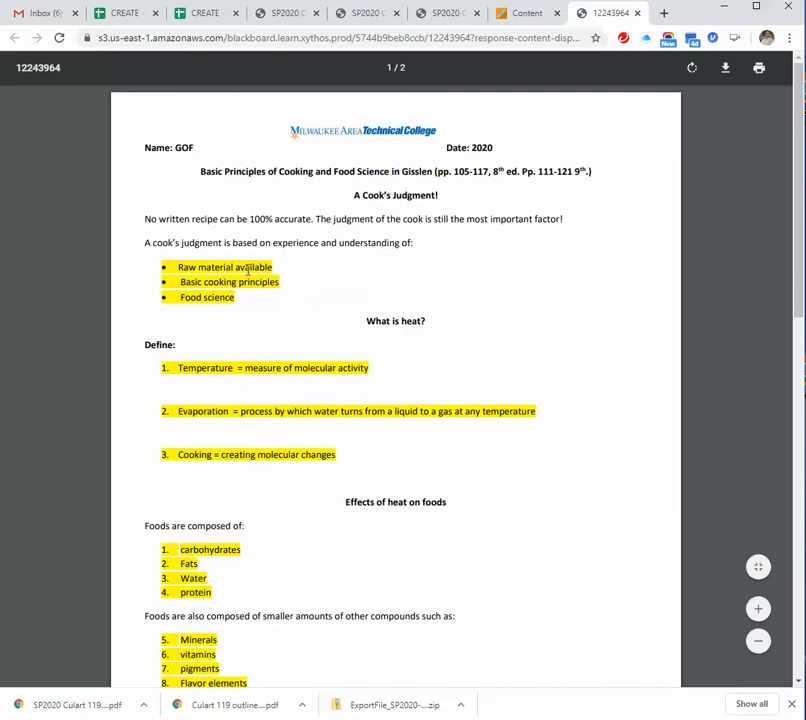
mouse_move(276, 496)
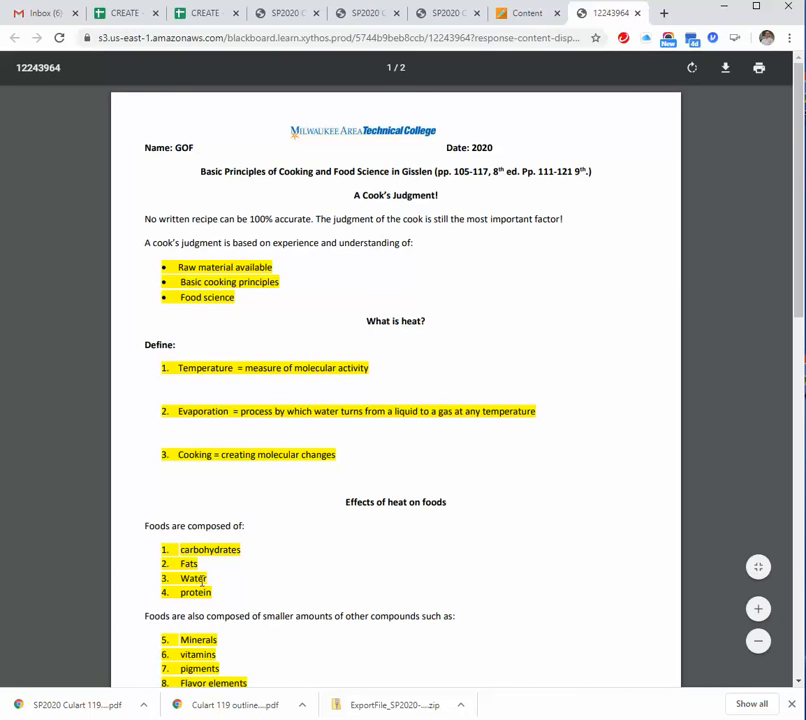
Step: Read the example outline into page 2, through fiber, protein and acid's coagulation effects
scroll("down", 3)
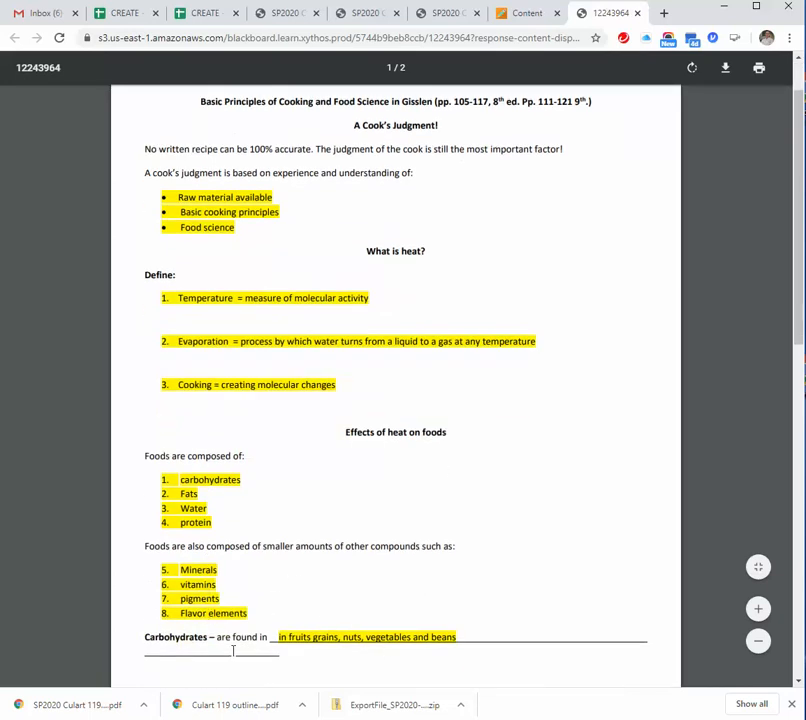
scroll("down", 3)
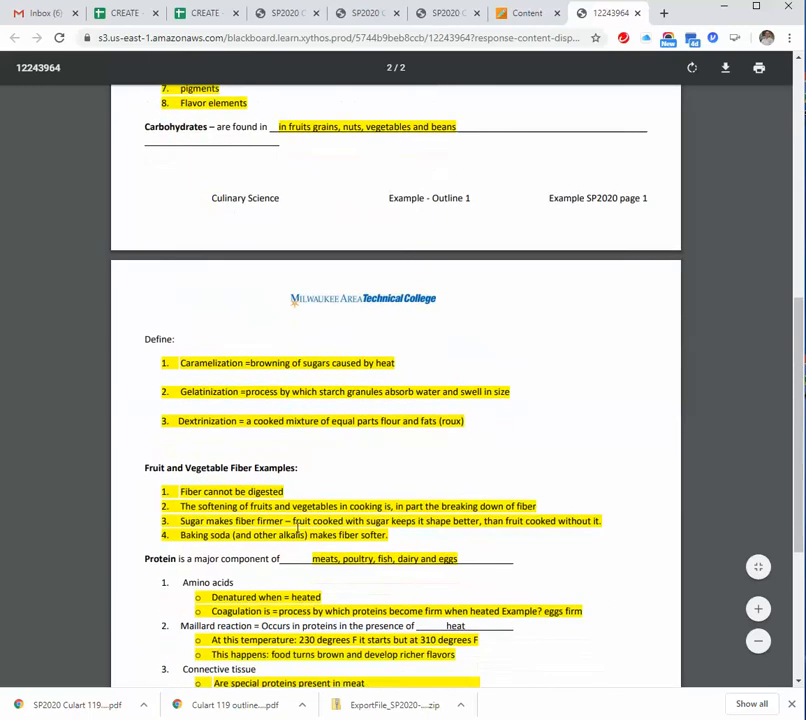
scroll("down", 3)
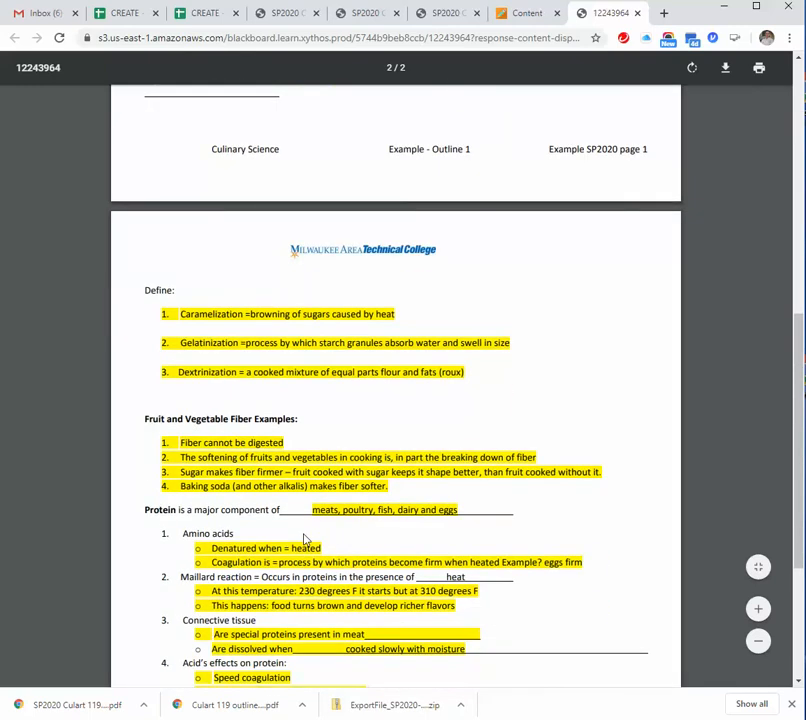
scroll("up", 3)
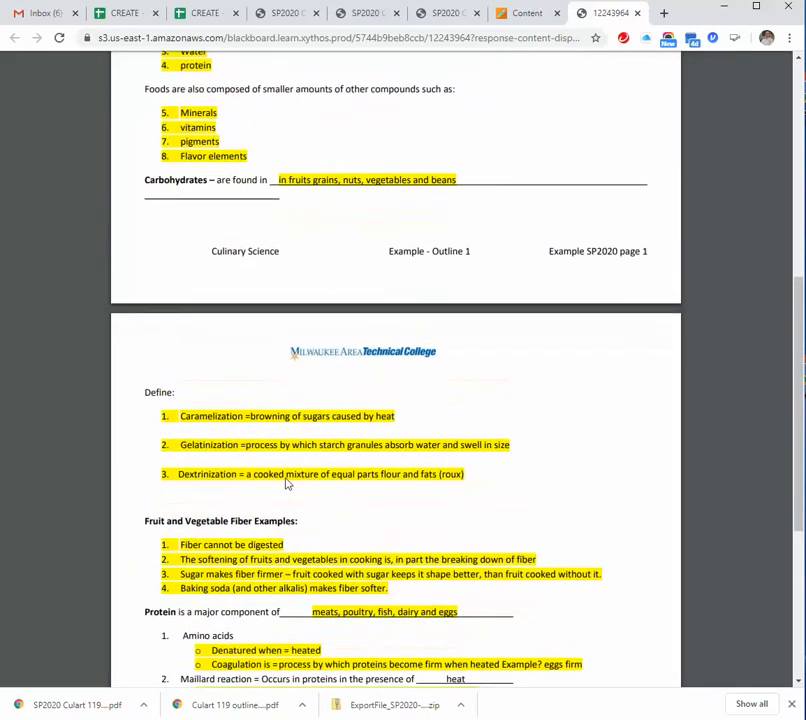
scroll("down", 3)
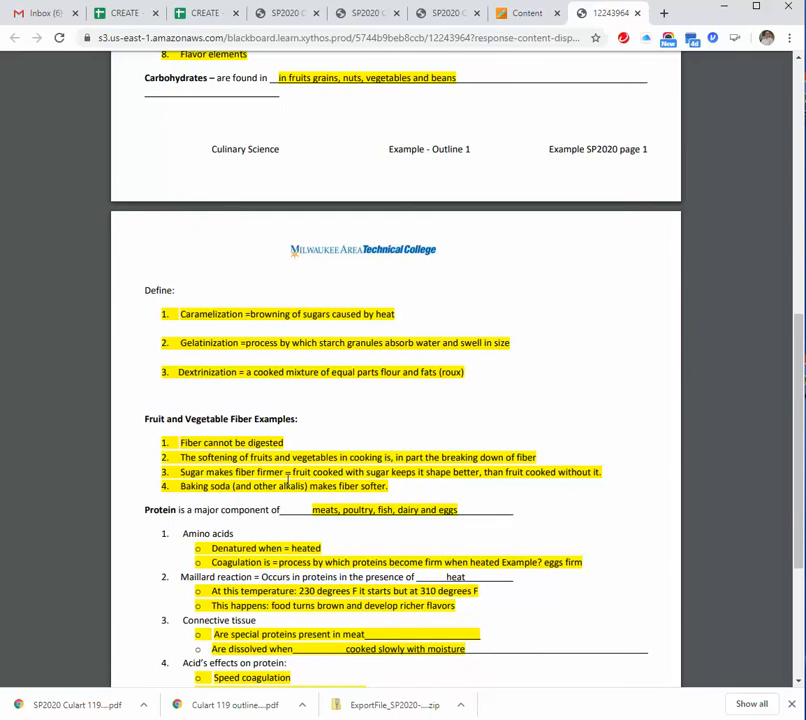
scroll("down", 3)
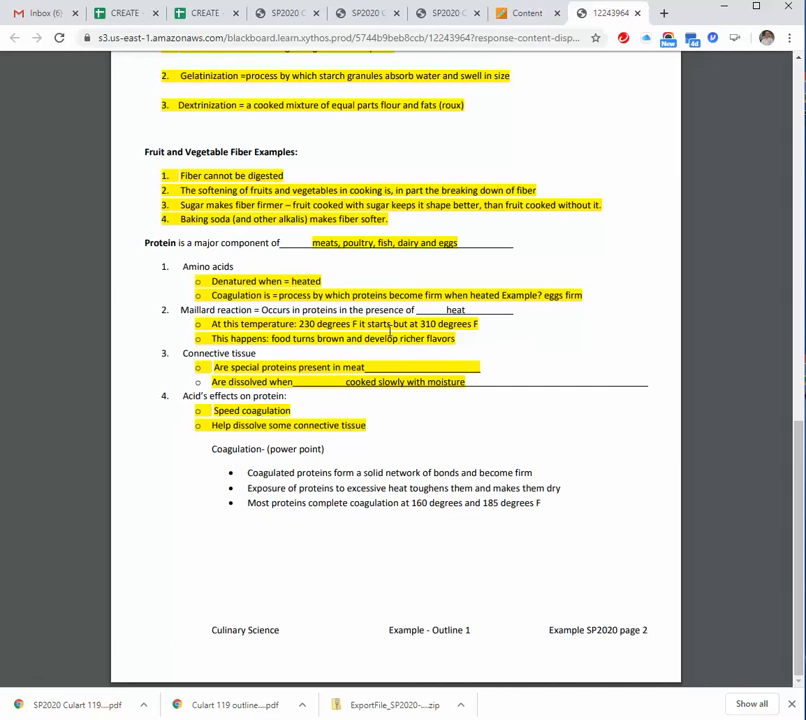
mouse_move(504, 328)
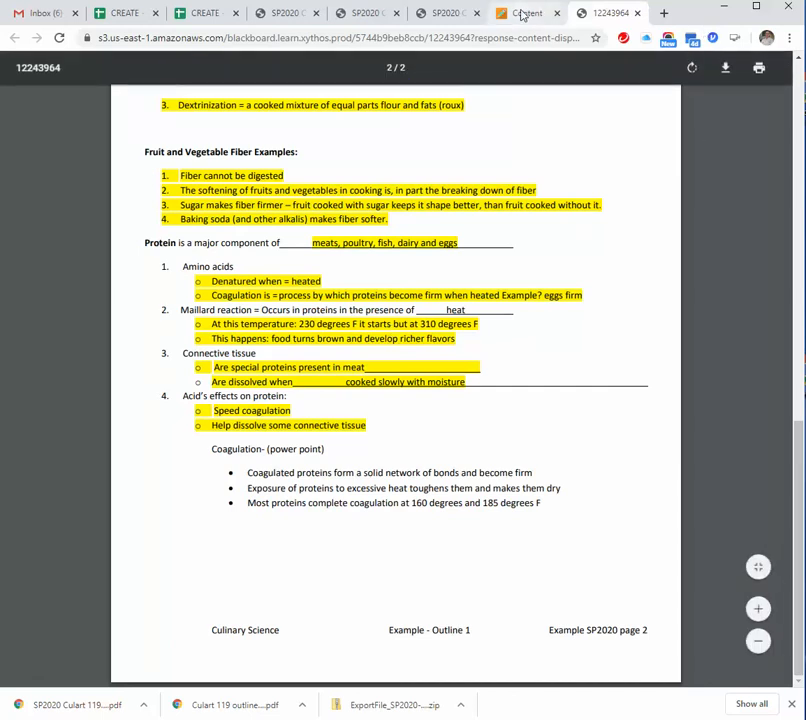
mouse_move(528, 12)
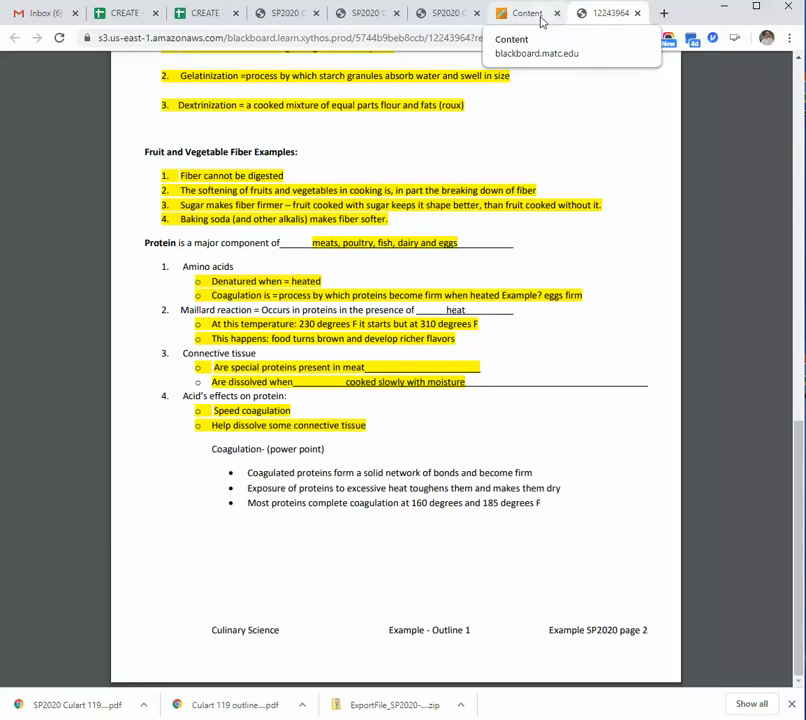
Step: Switch back to the browser tab showing the Module 1 Heat content page
left_click(528, 12)
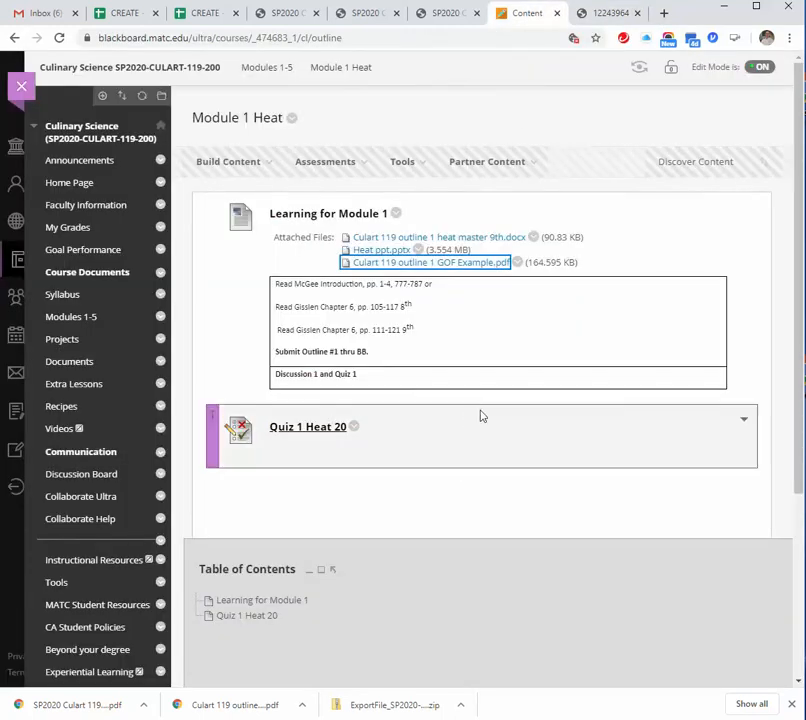
mouse_move(484, 414)
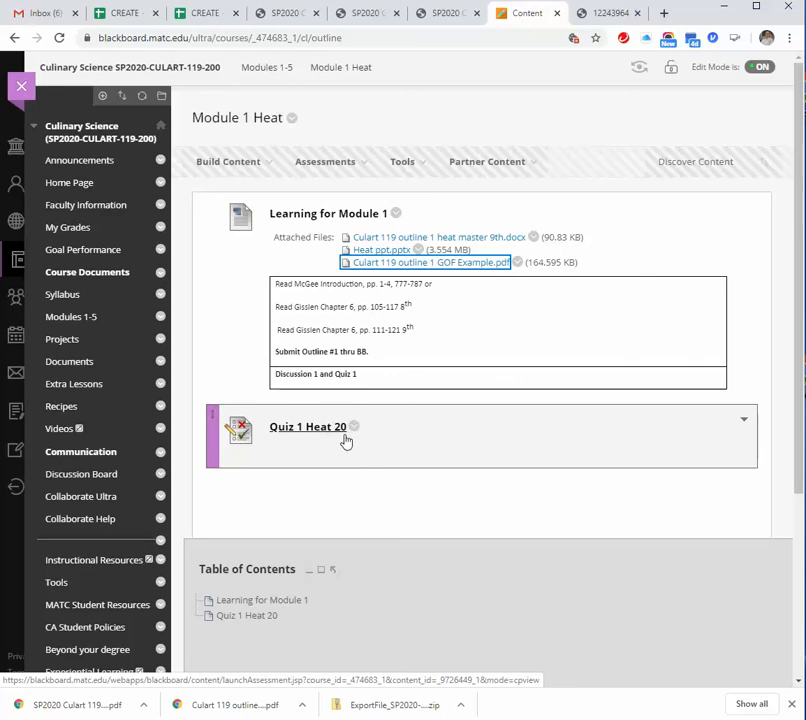
mouse_move(426, 448)
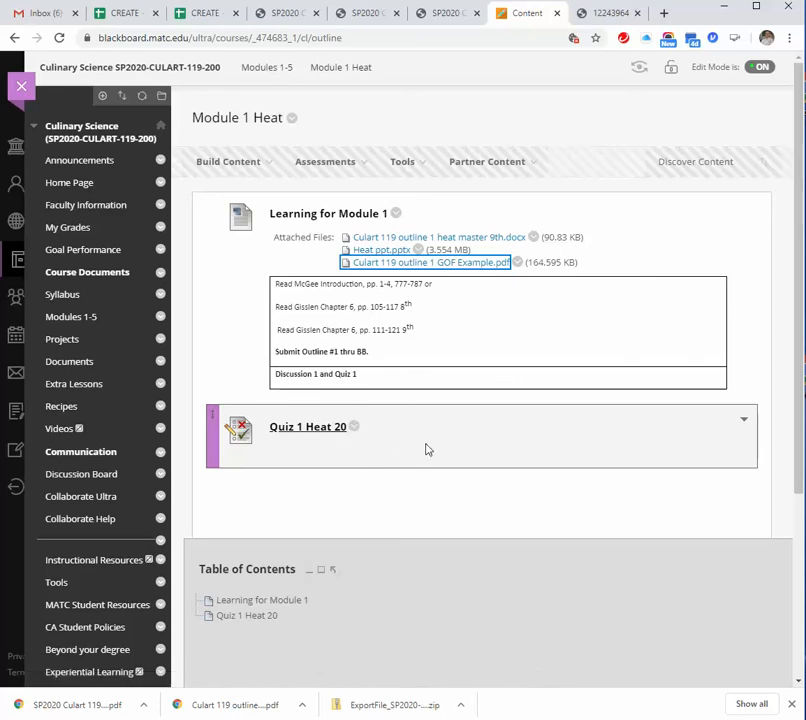
mouse_move(408, 452)
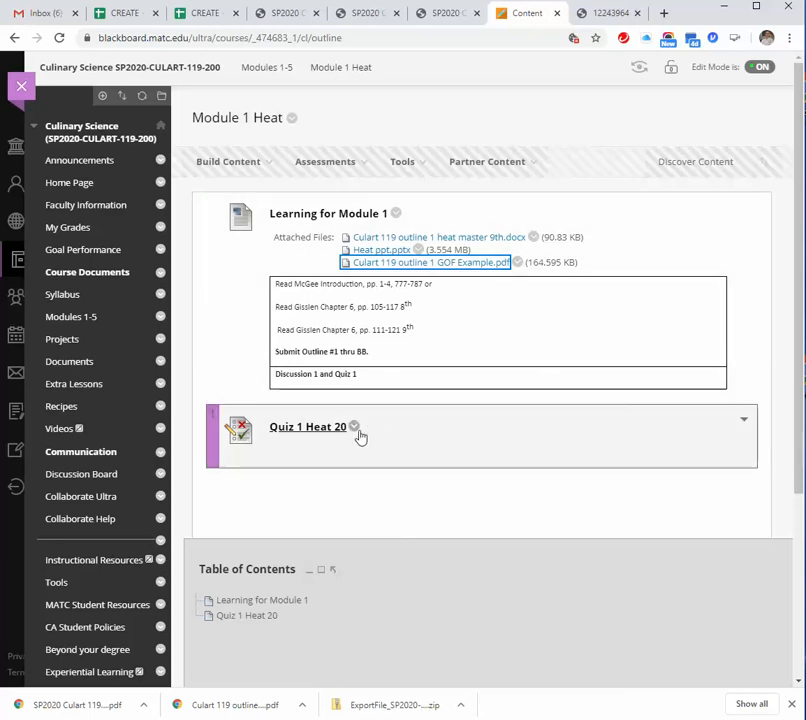
mouse_move(352, 428)
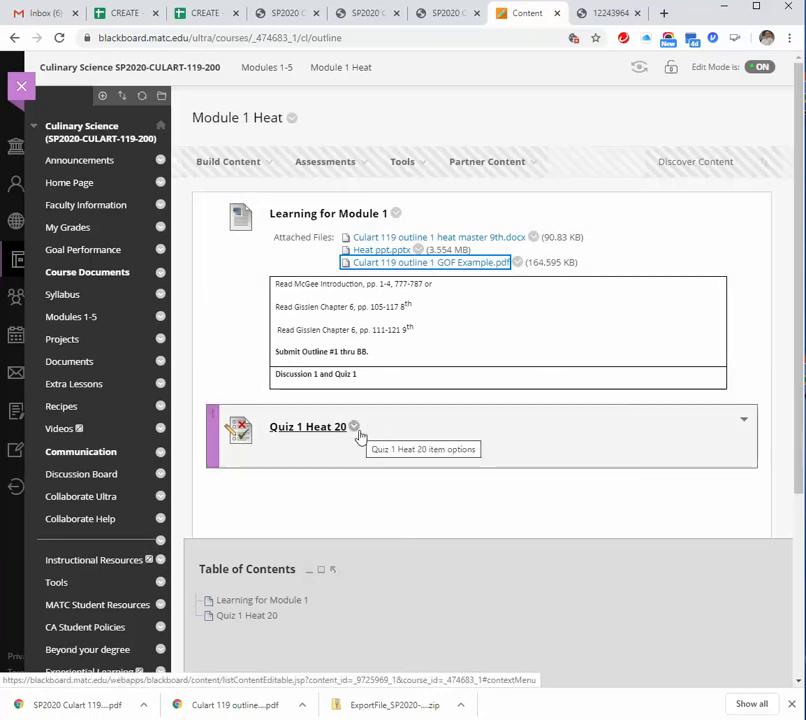
mouse_move(436, 440)
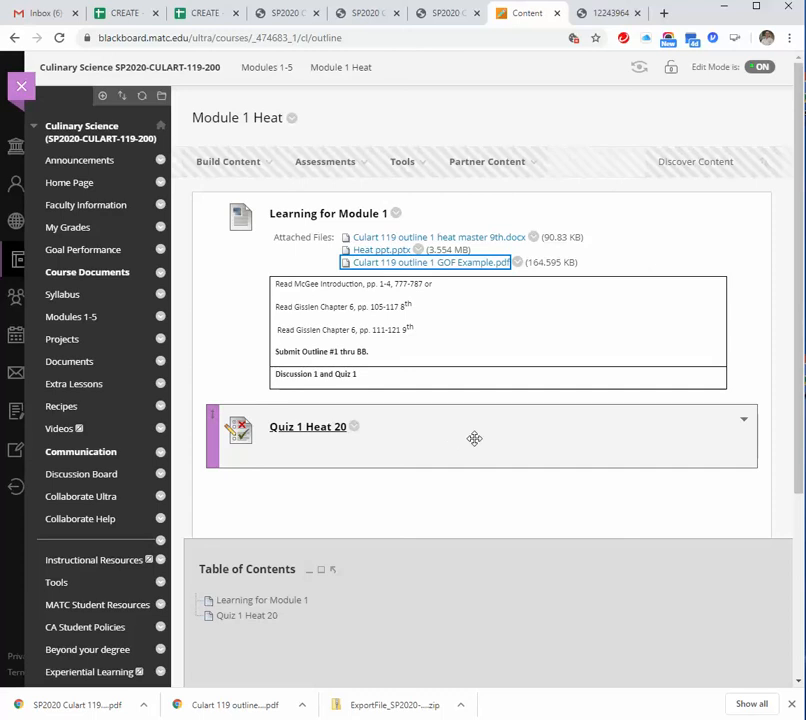
mouse_move(420, 438)
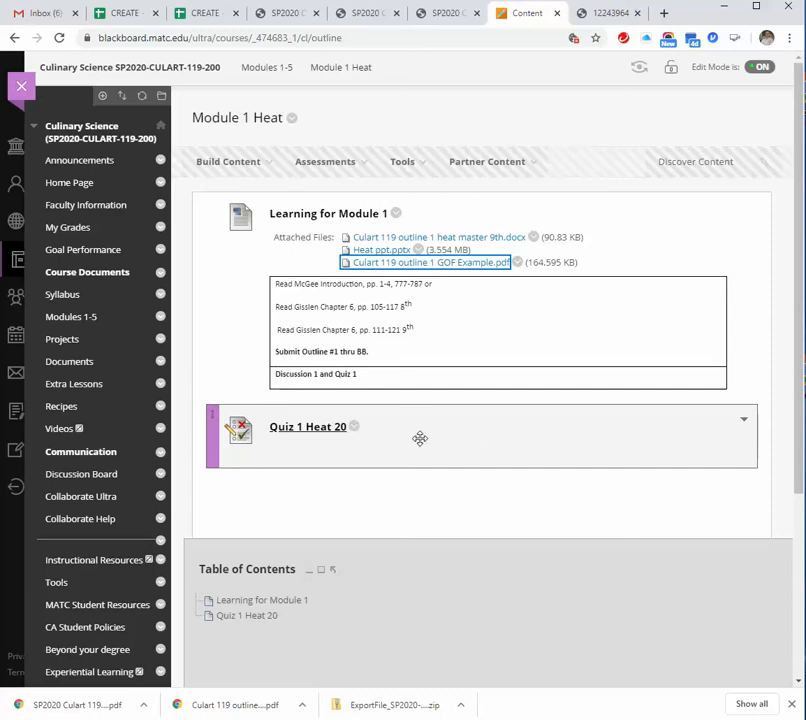
Step: Scroll through the Modules 1-5 page reviewing each module's readings and due dates
scroll("down", 3)
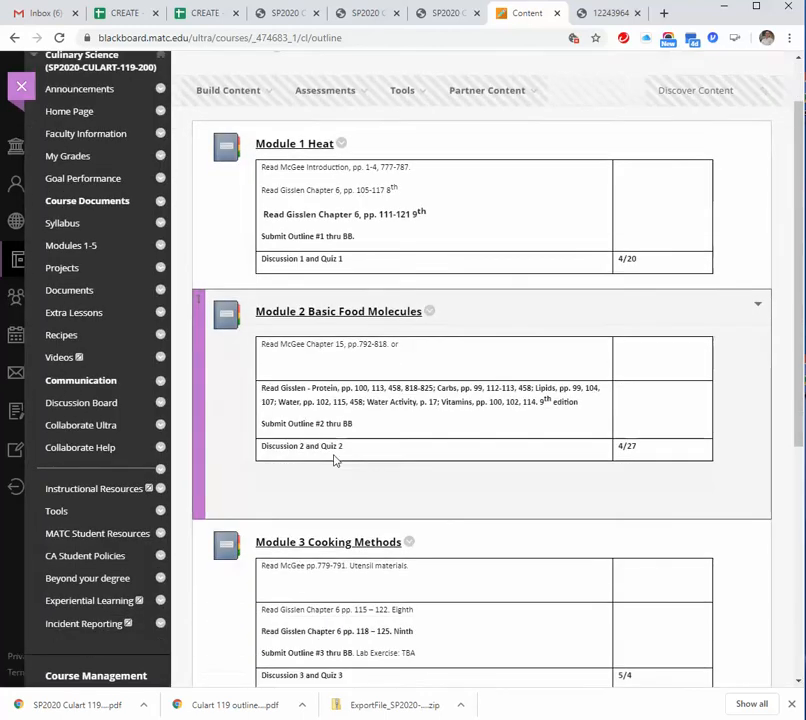
scroll("down", 3)
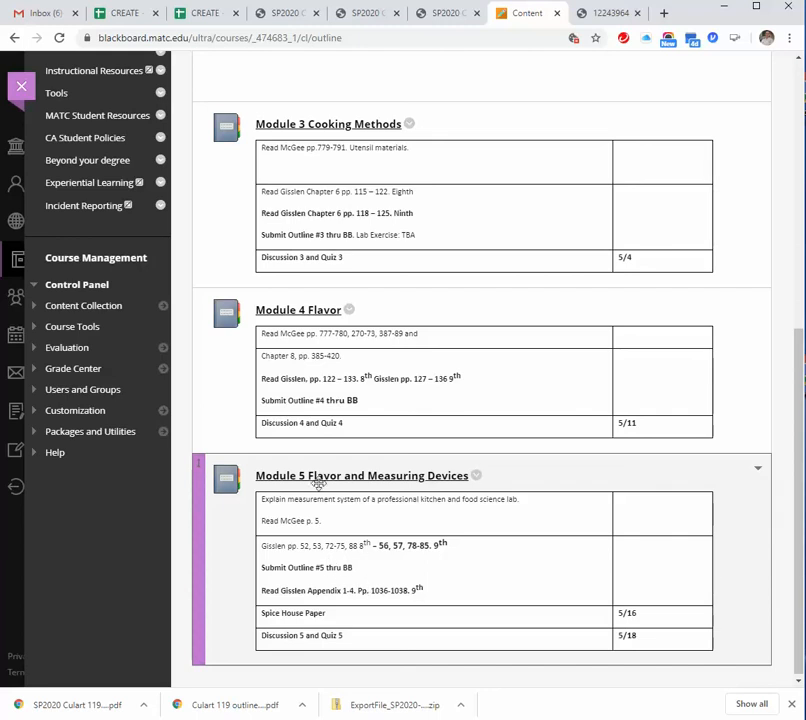
scroll("up", 3)
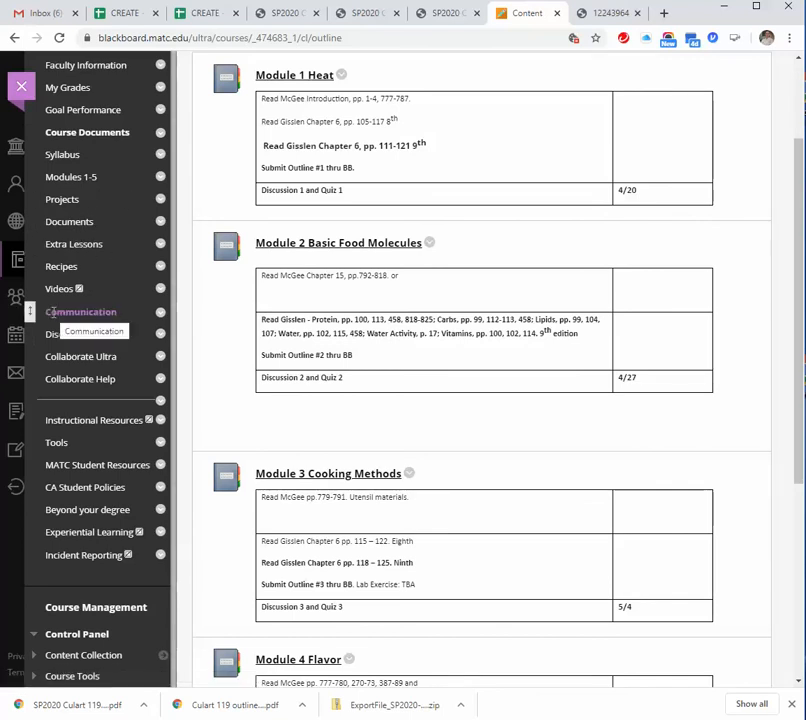
mouse_move(80, 332)
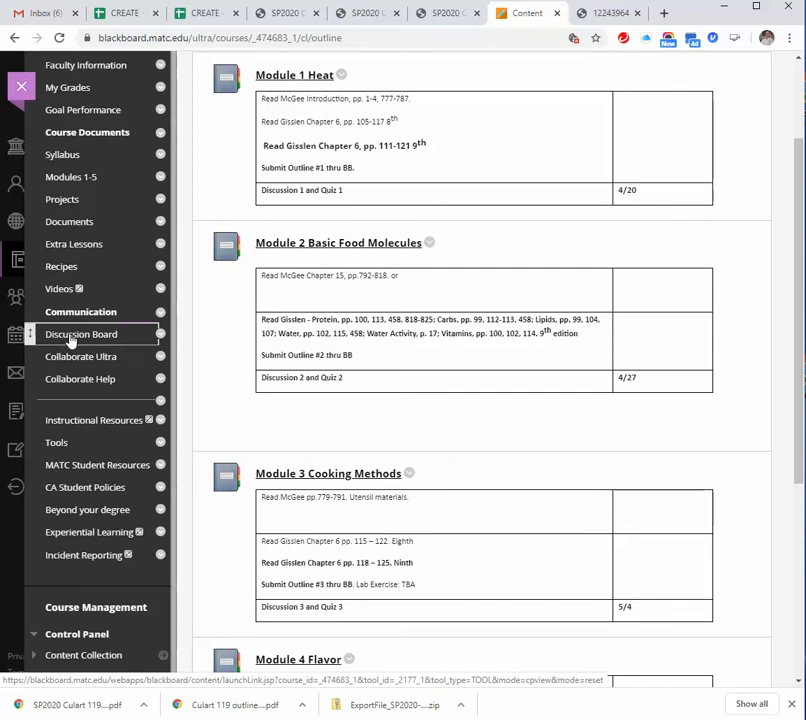
Step: Go to the Discussion Board and tick the Lesson One Introduction forum's checkbox
left_click(80, 334)
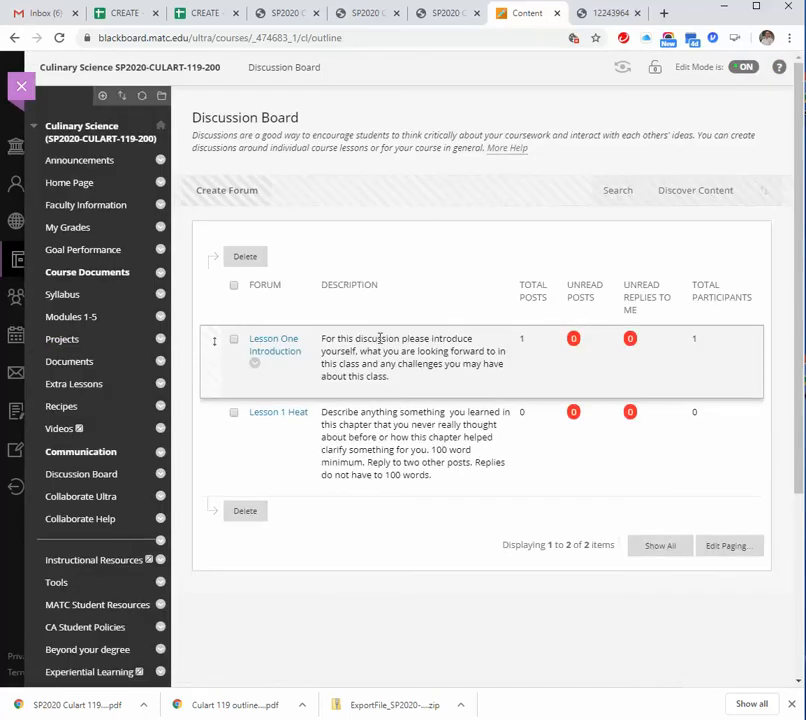
mouse_move(398, 360)
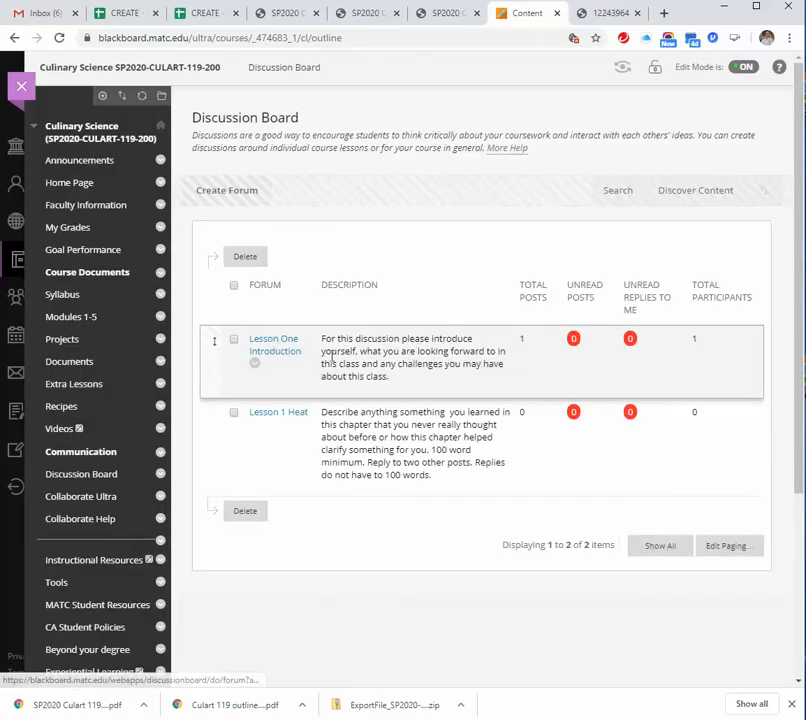
left_click(234, 340)
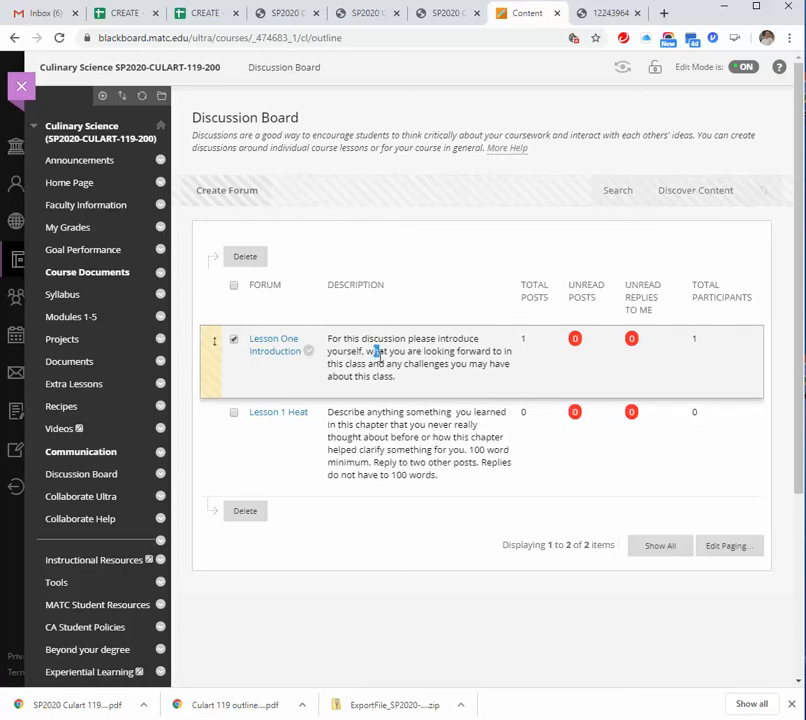
mouse_move(420, 378)
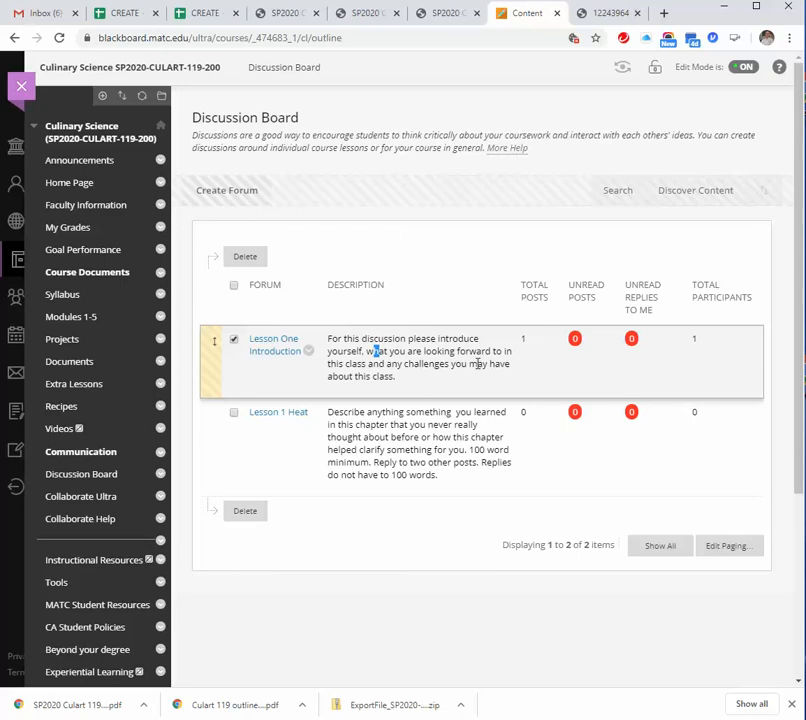
mouse_move(474, 390)
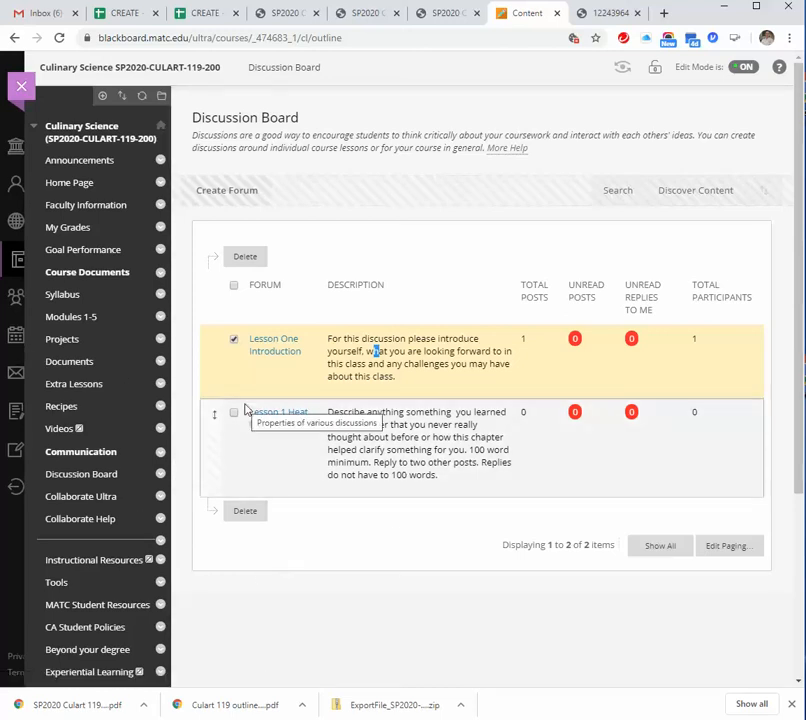
mouse_move(490, 570)
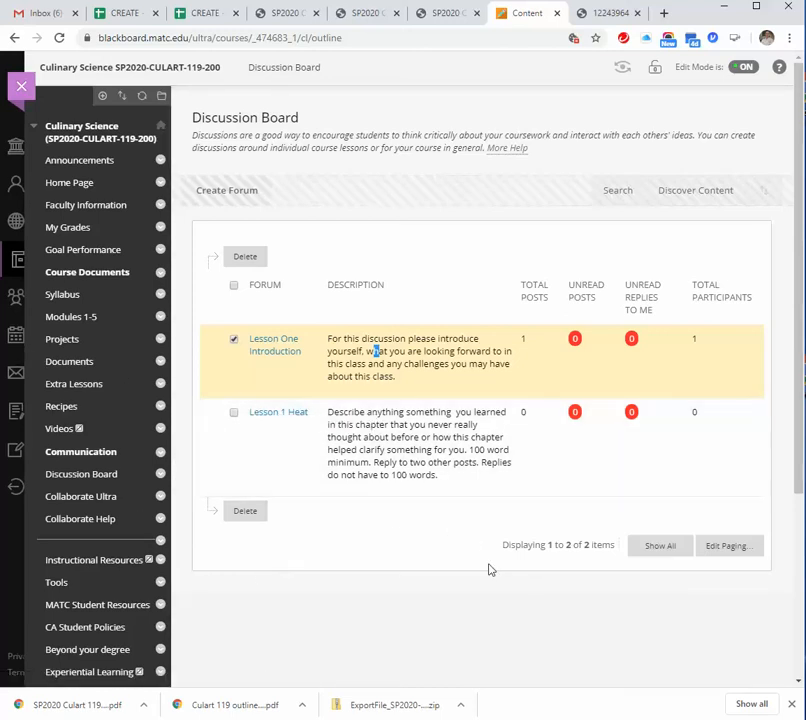
mouse_move(540, 628)
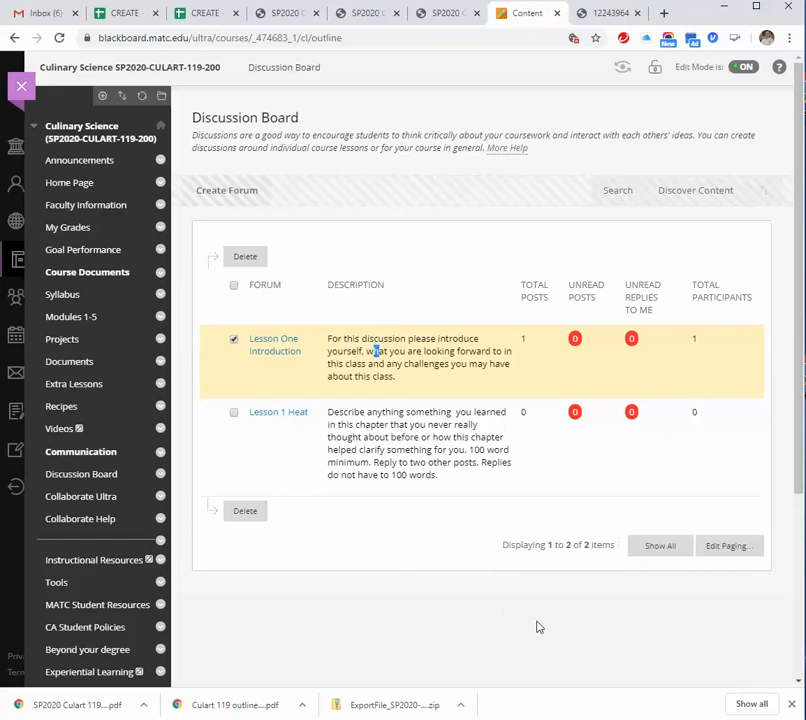